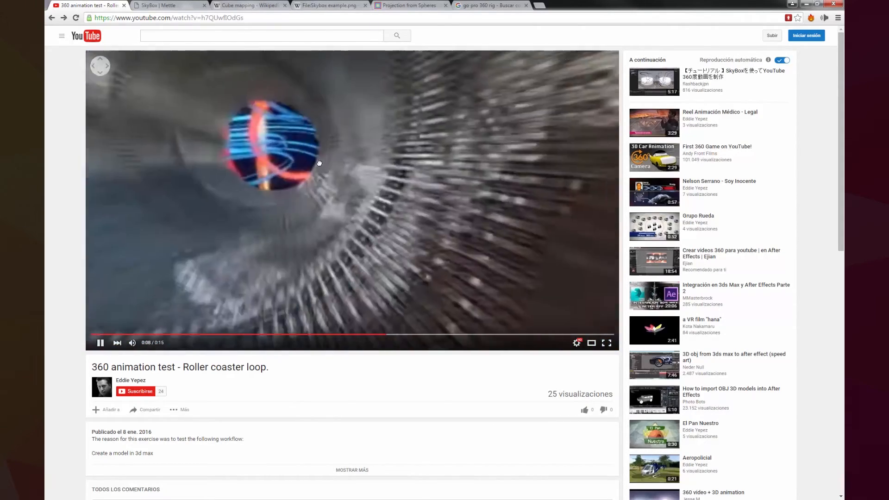
Step: Switch to the Mettle SkyBox product page and read the SkyBox Creator and Converter module descriptions
click(167, 5)
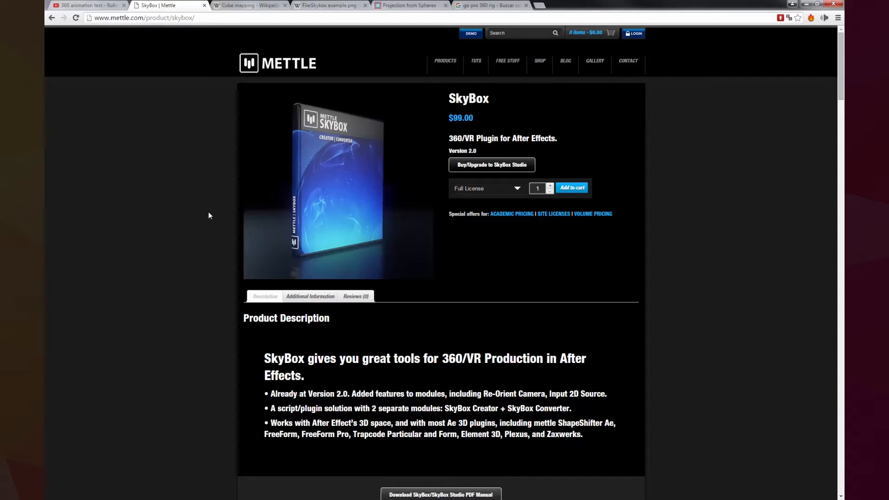
mouse_move(199, 166)
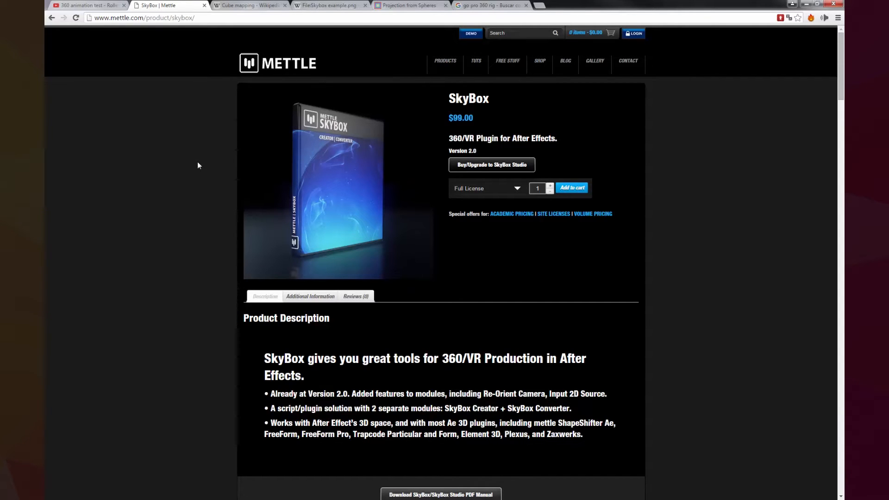
mouse_move(210, 173)
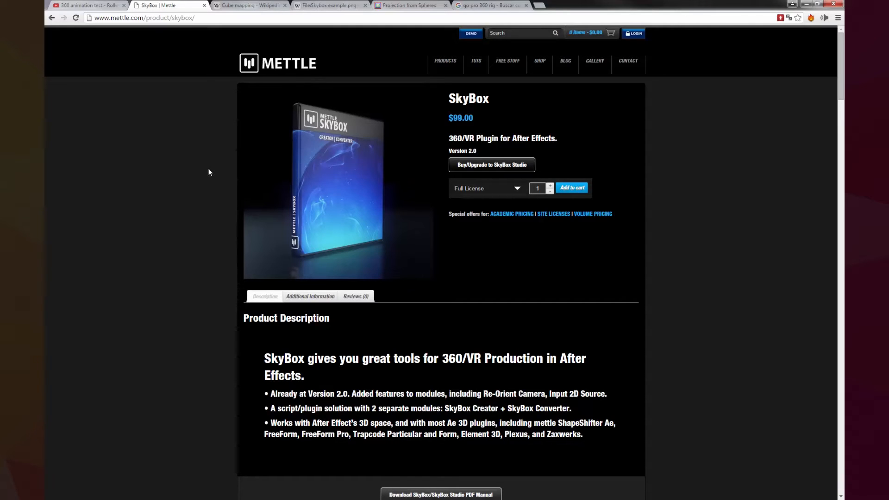
mouse_move(337, 115)
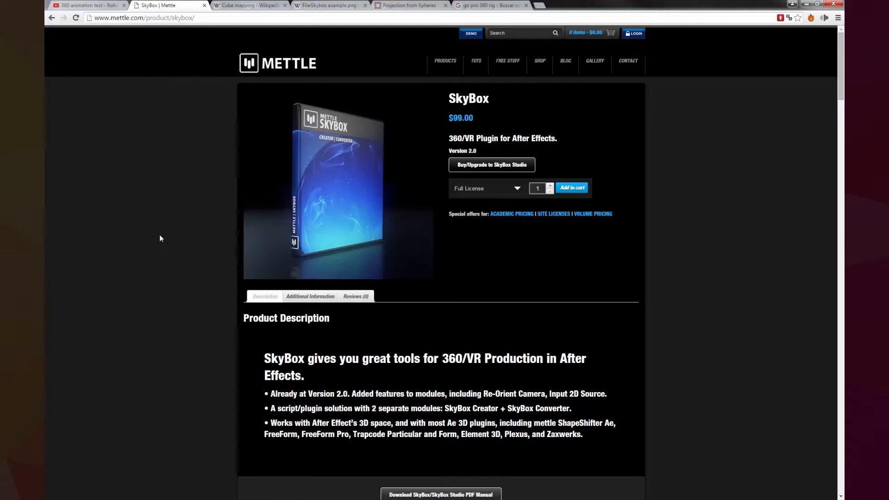
scroll(down, 3)
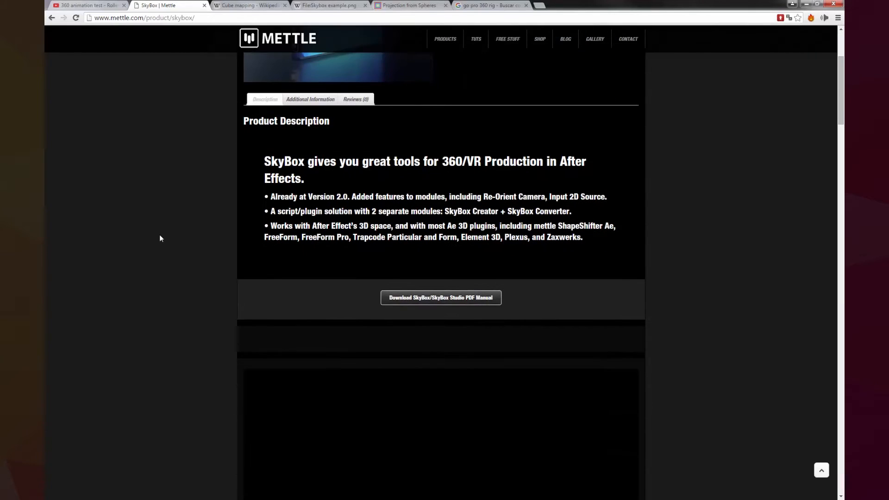
scroll(down, 3)
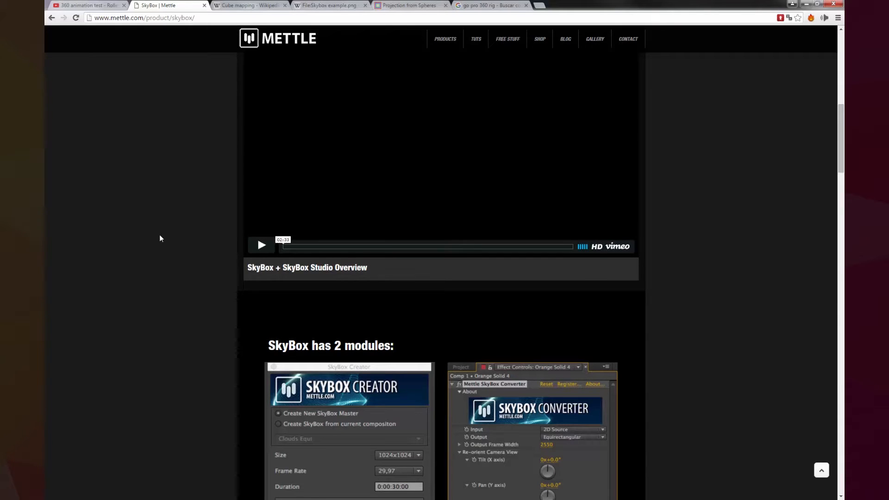
scroll(down, 3)
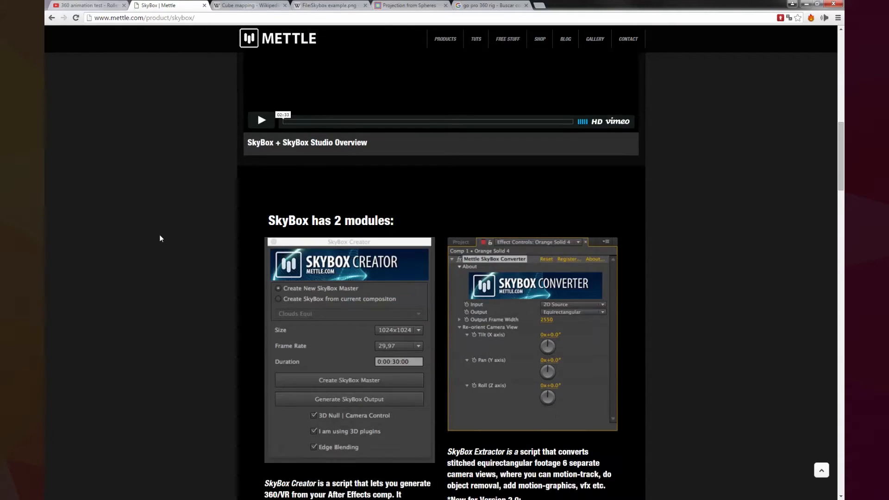
scroll(down, 3)
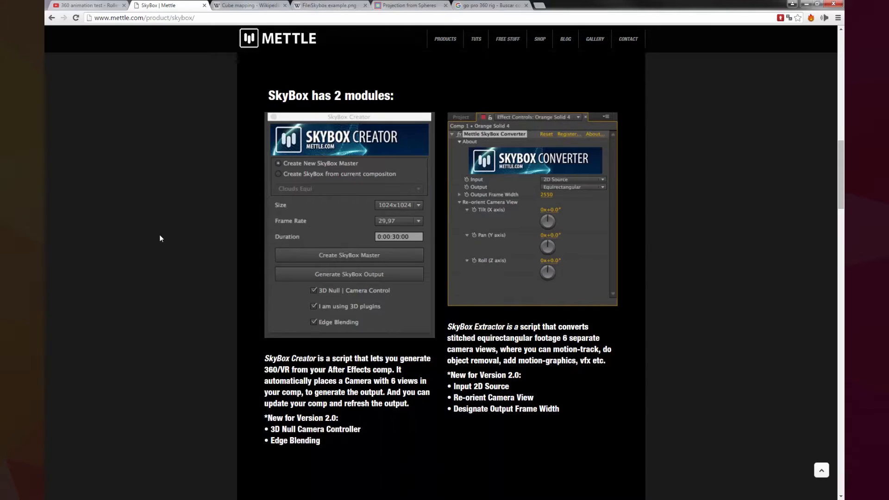
scroll(down, 3)
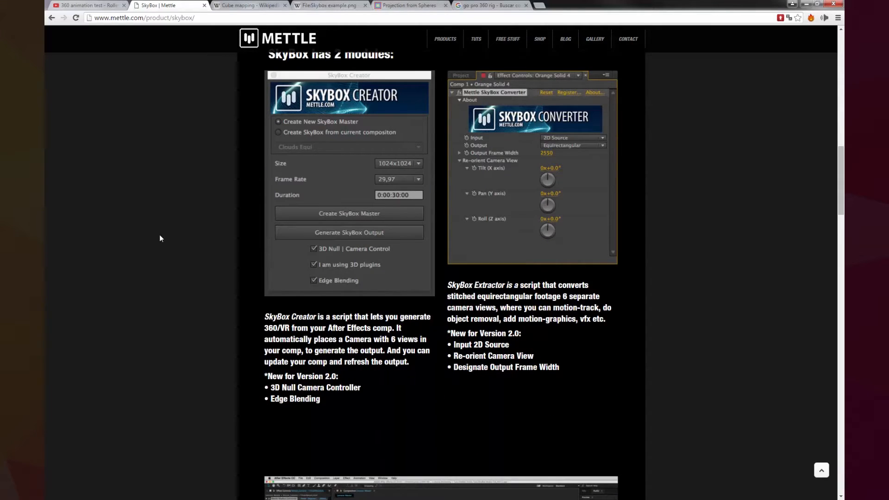
scroll(down, 3)
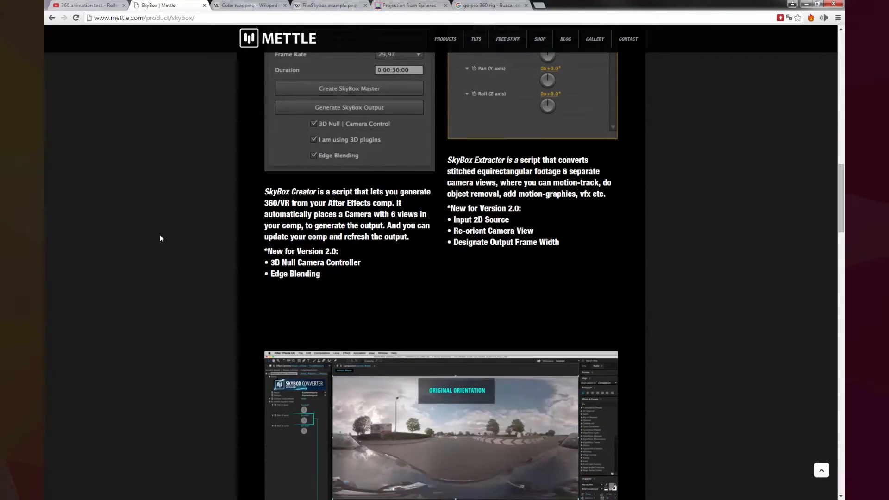
scroll(down, 3)
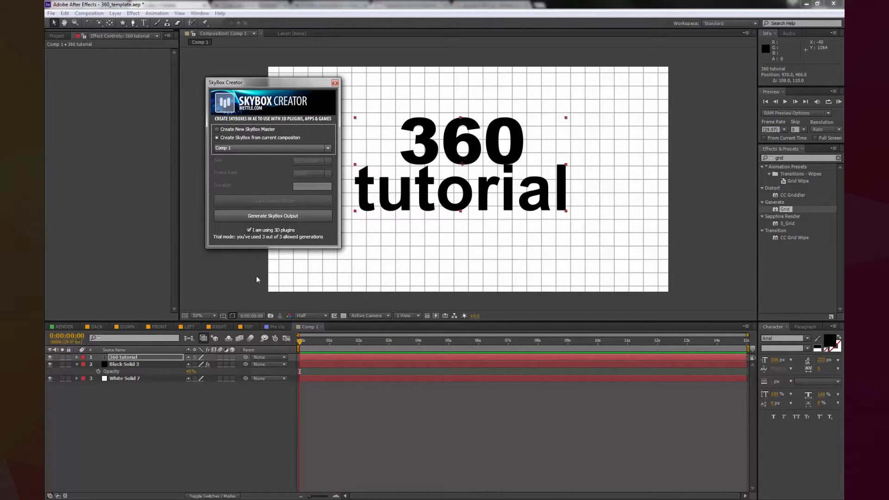
mouse_move(276, 245)
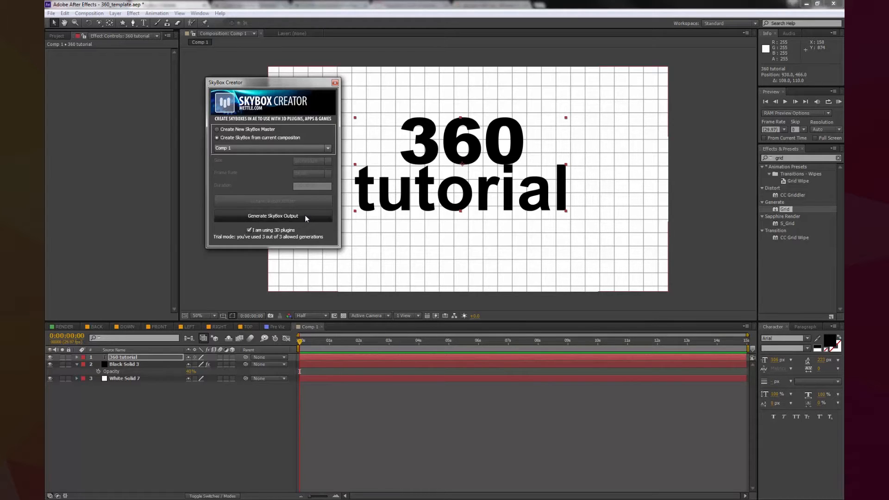
Step: Generate SkyBox output from Comp 1 using 'Create SkyBox from current composition'
click(272, 215)
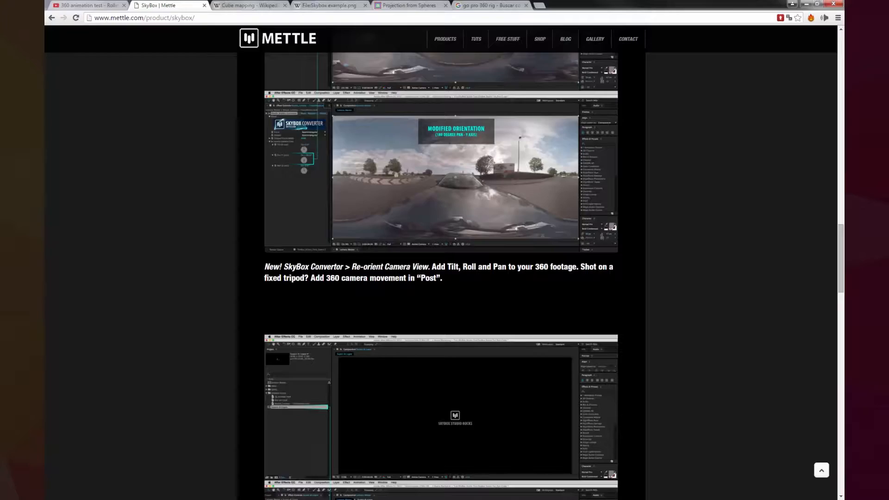
Step: Open Paul Bourke's Projection from Spheres article and scroll into the cube-map conversion algorithm
click(249, 5)
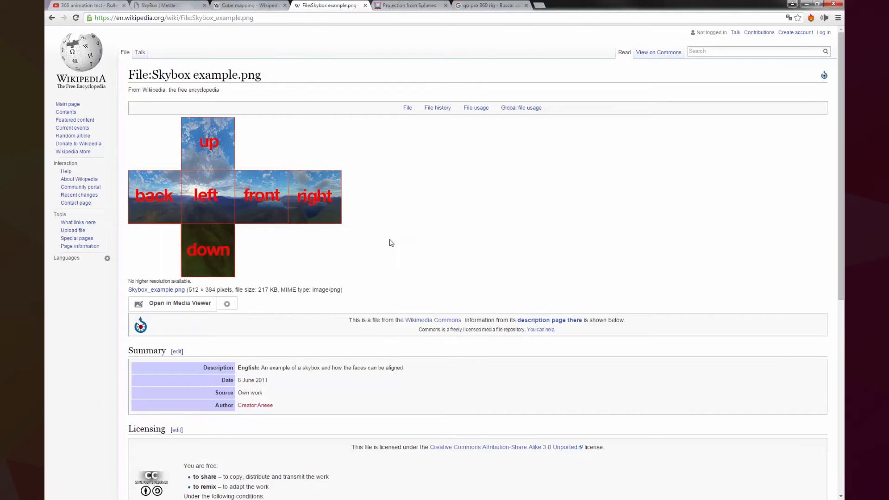
click(410, 5)
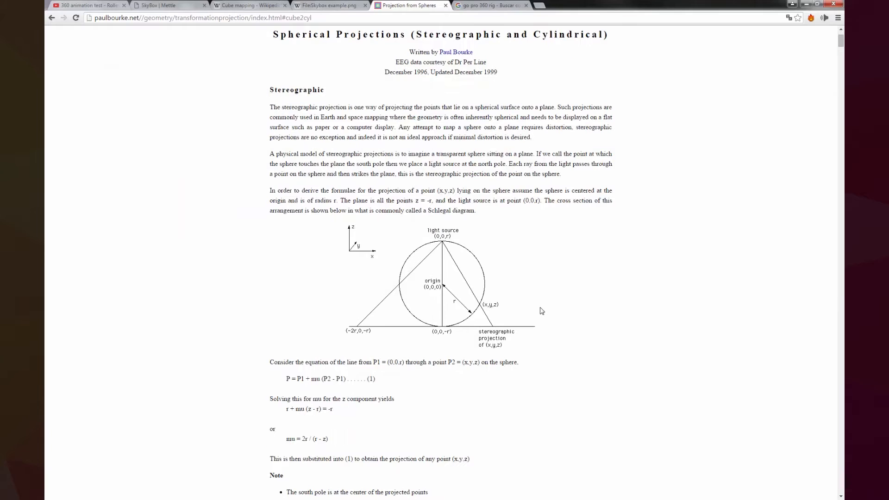
scroll(down, 3)
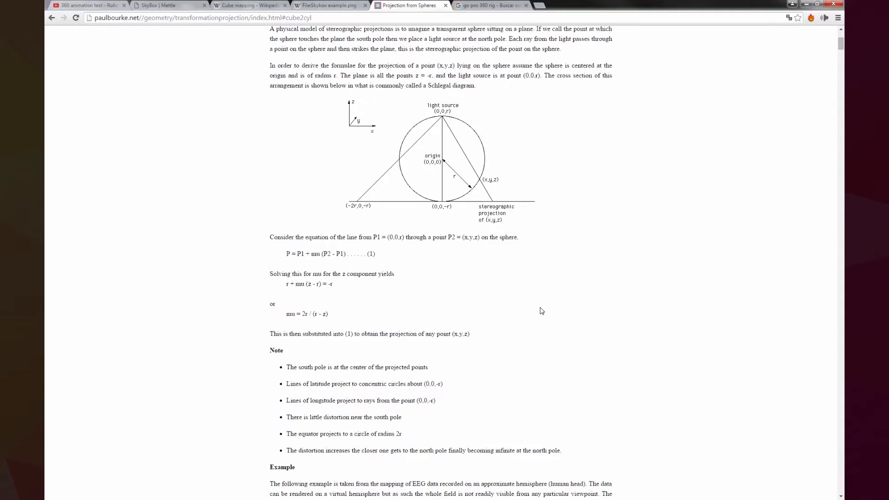
scroll(down, 3)
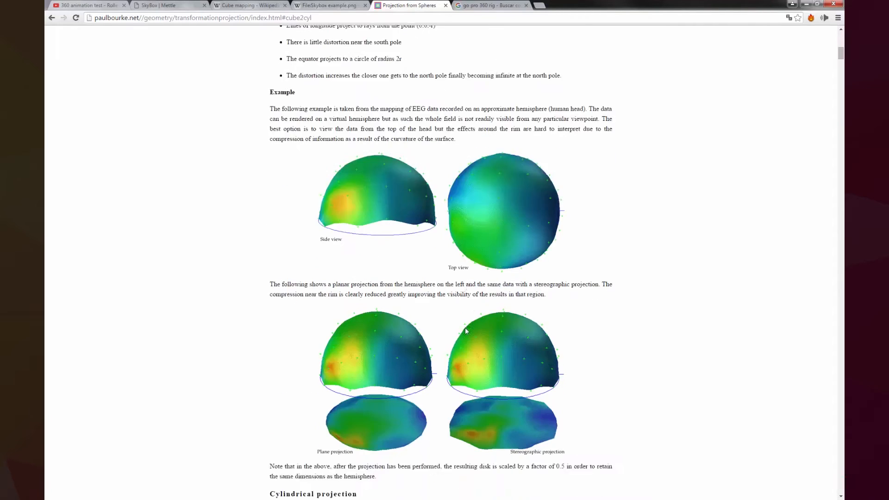
scroll(down, 3)
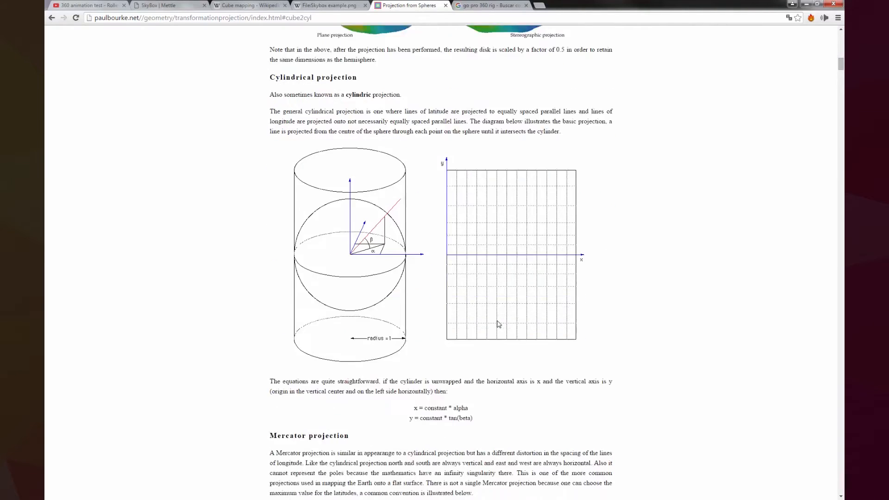
scroll(down, 3)
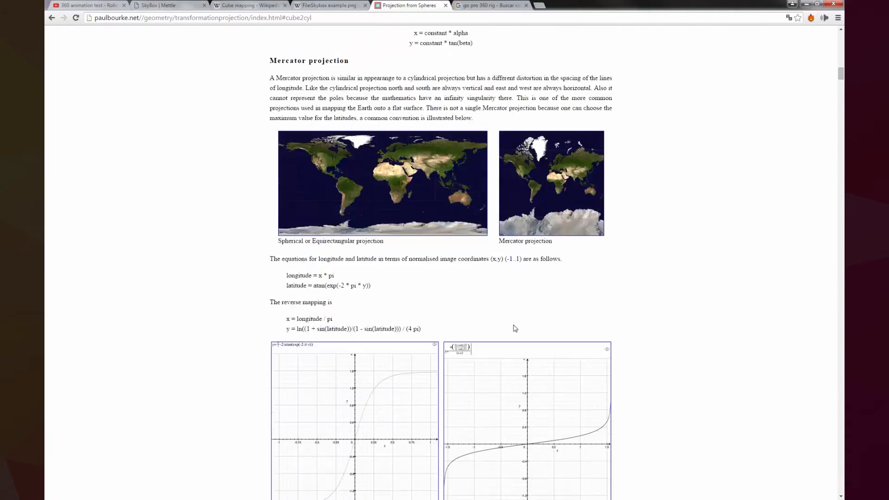
scroll(down, 3)
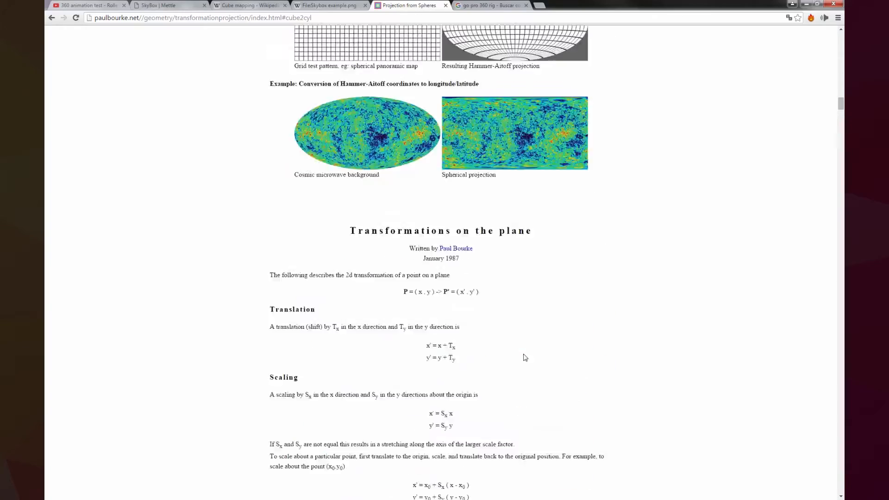
scroll(down, 3)
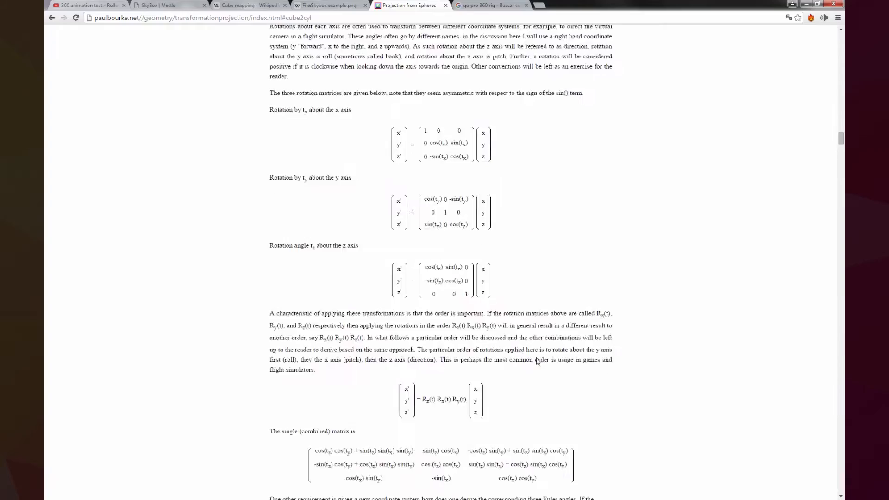
Step: Scroll further to the coloured unfolded-cube diagram and its panoramic projection
scroll(down, 3)
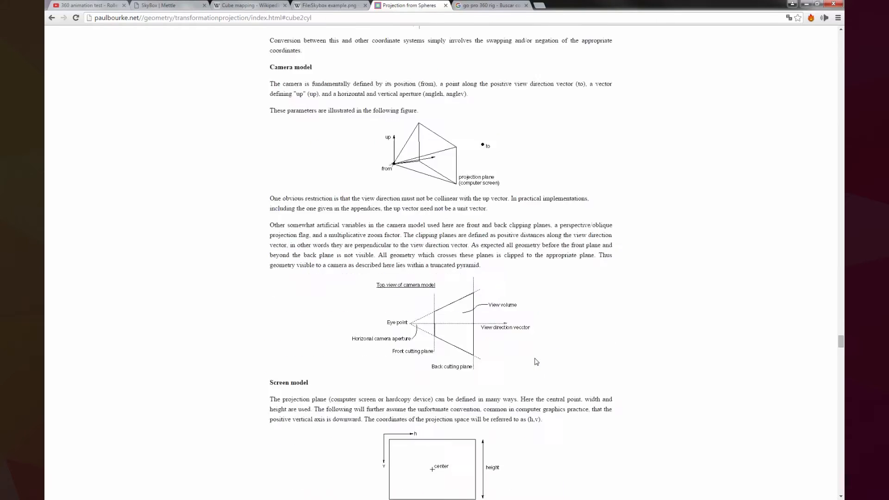
scroll(down, 3)
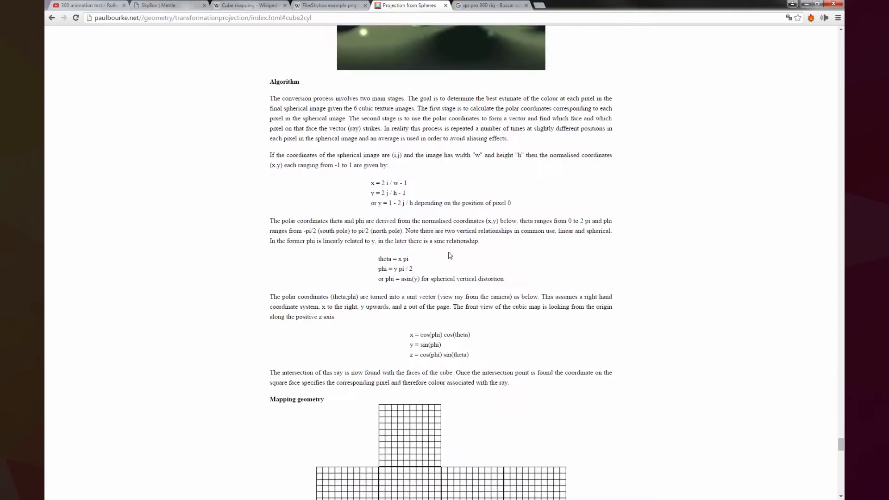
scroll(down, 3)
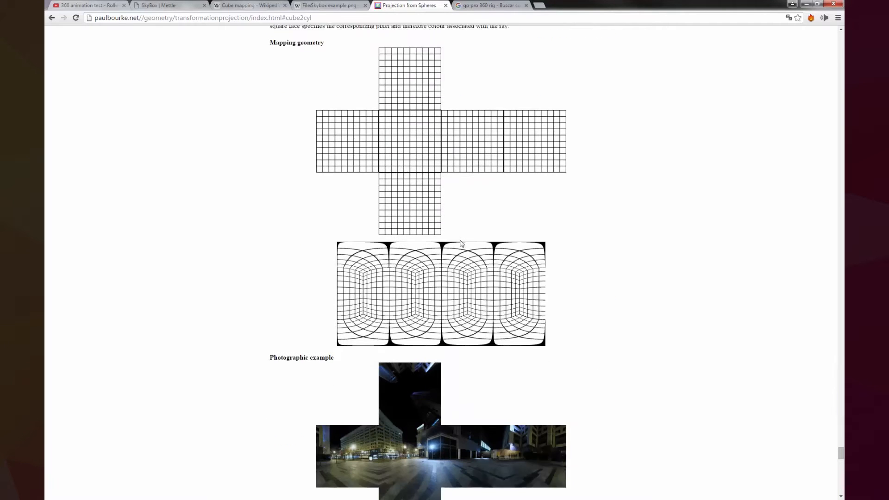
scroll(down, 3)
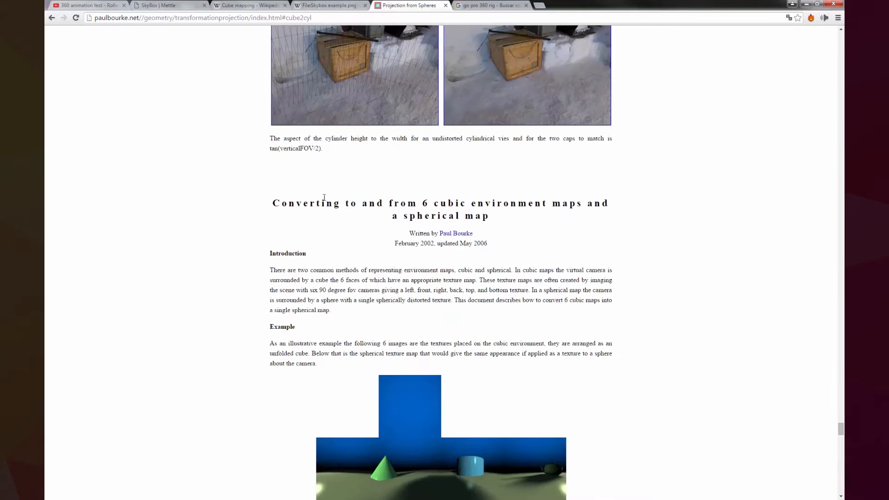
mouse_move(461, 211)
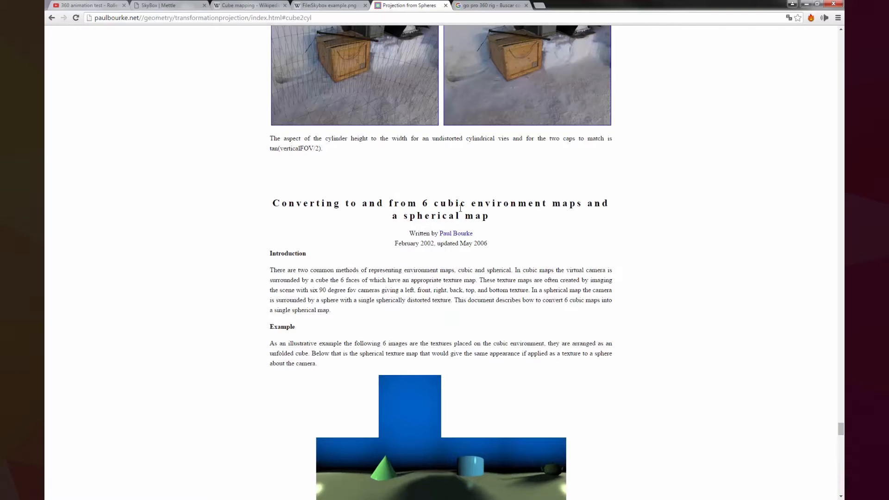
scroll(down, 3)
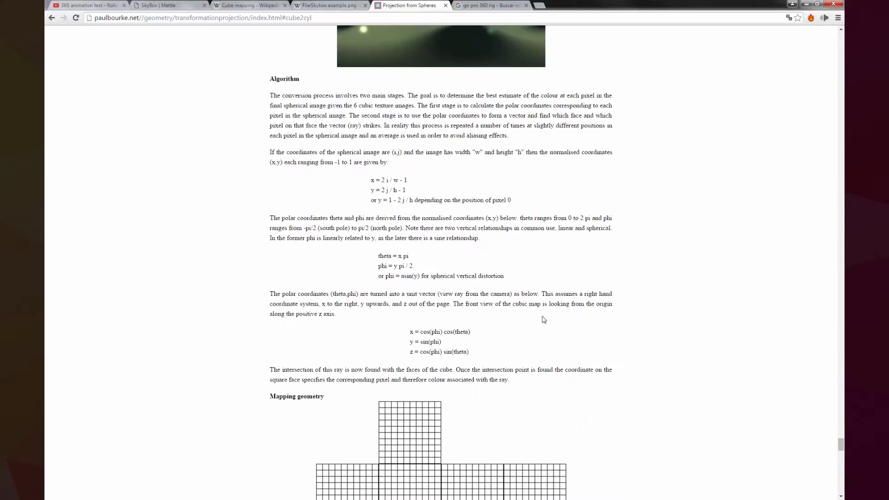
scroll(down, 3)
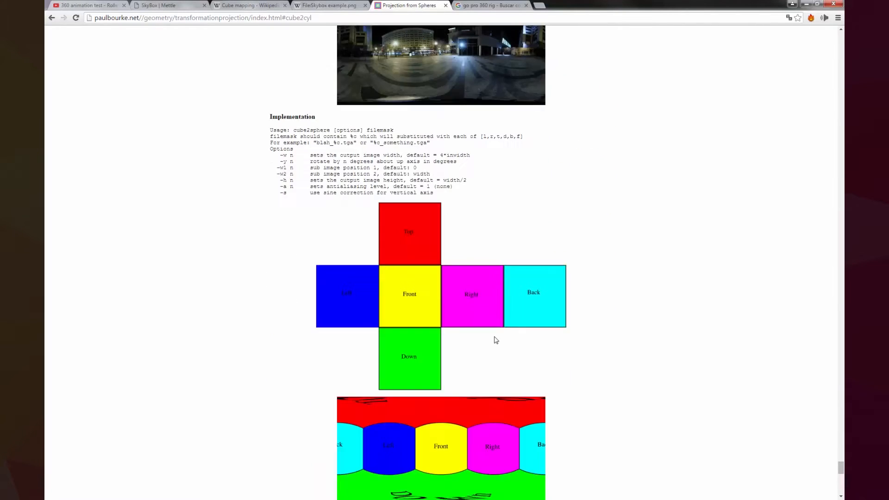
scroll(down, 3)
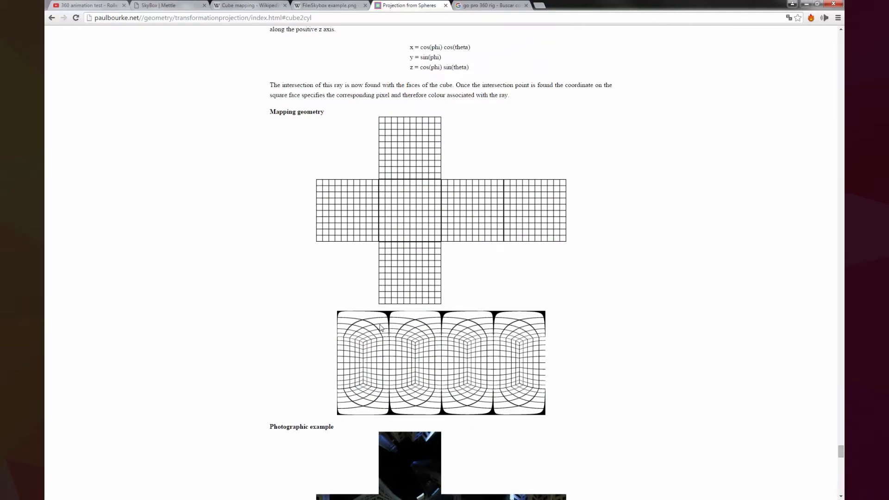
scroll(down, 3)
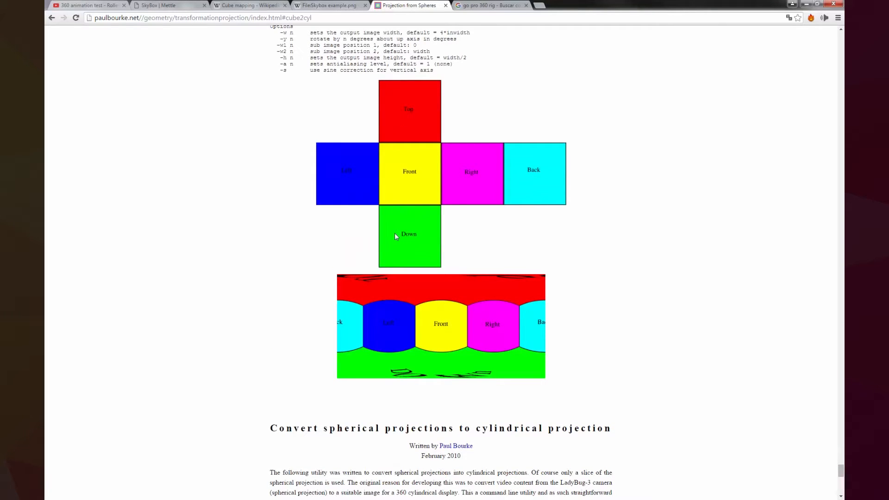
mouse_move(516, 335)
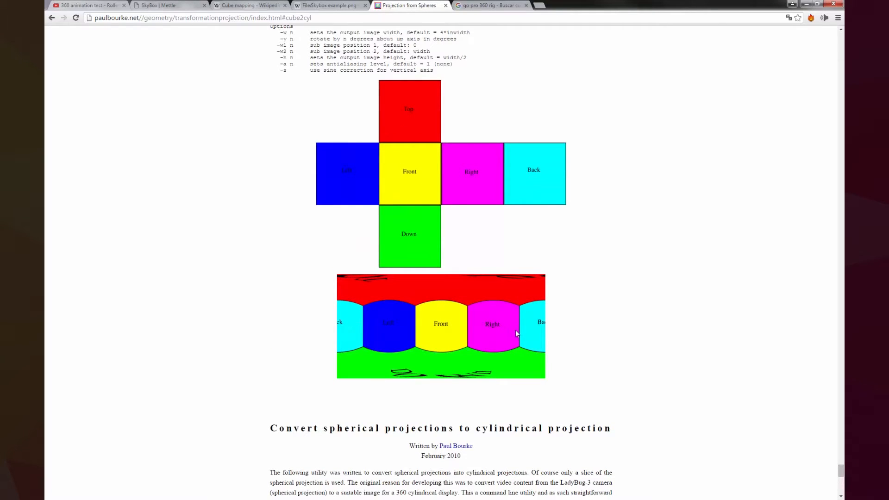
mouse_move(476, 324)
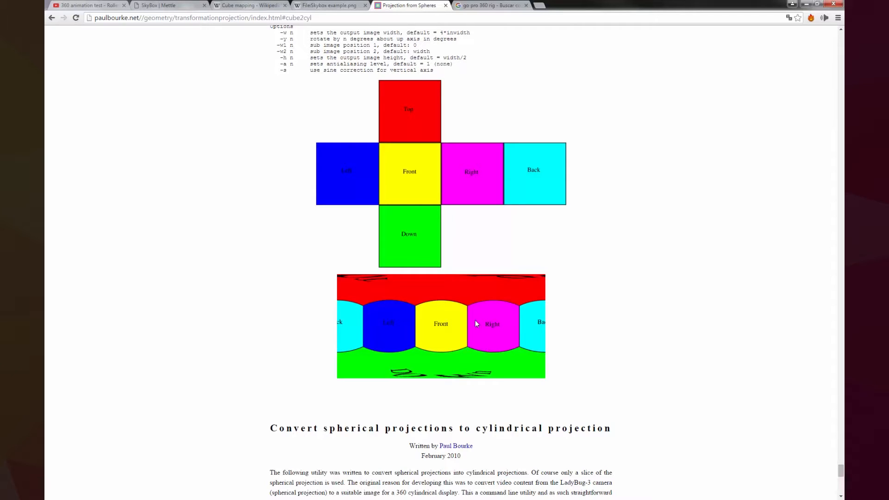
mouse_move(479, 363)
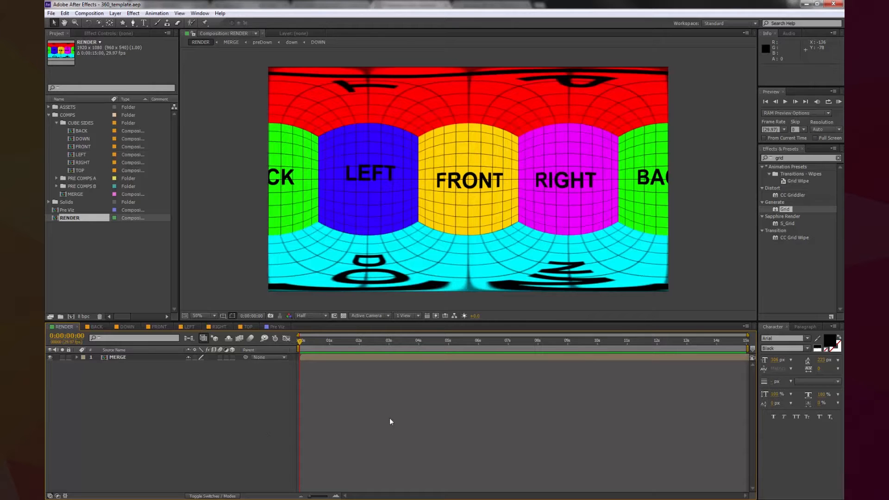
mouse_move(199, 440)
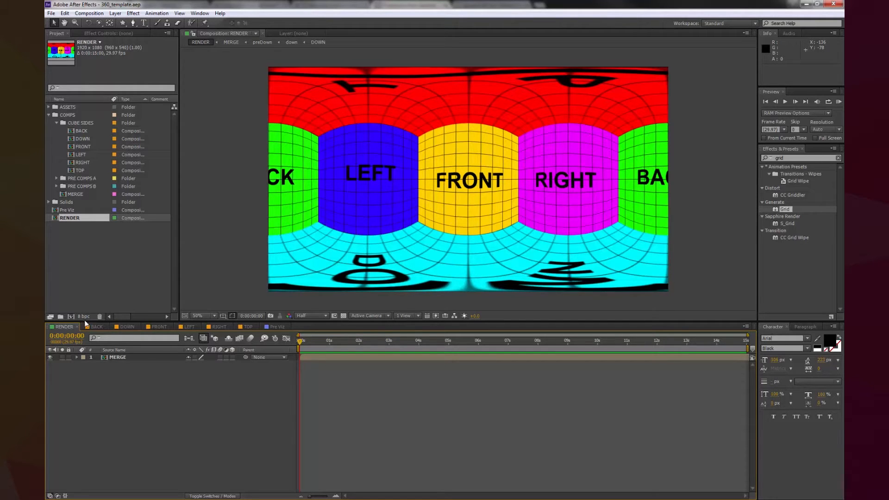
mouse_move(116, 364)
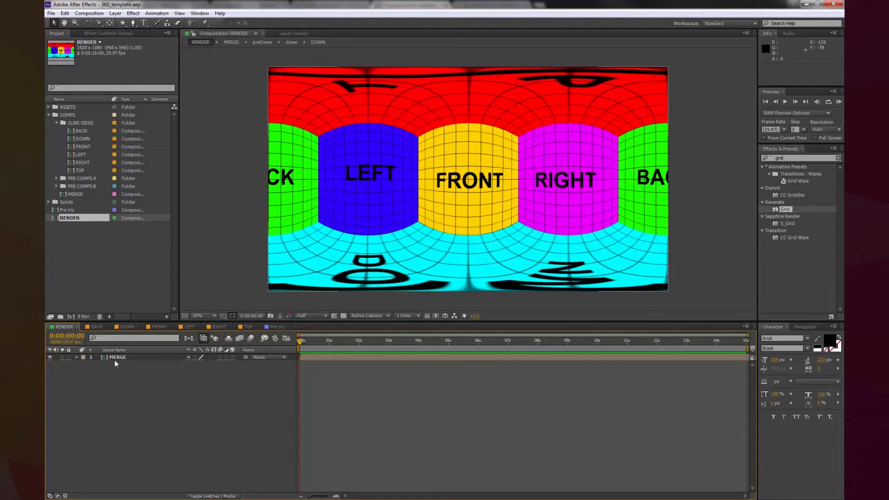
Step: Select the MERGE layer in RENDER, then view the DOWN, TOP and Pre Viz compositions
click(117, 356)
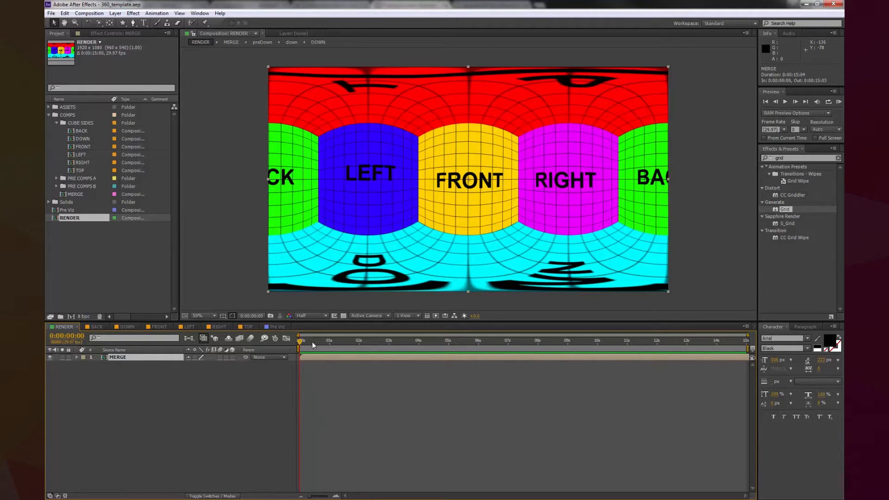
mouse_move(83, 321)
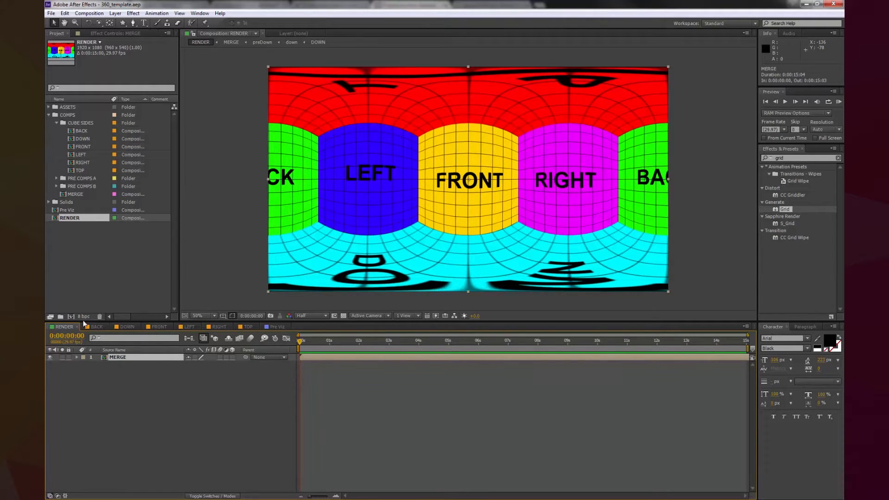
click(126, 327)
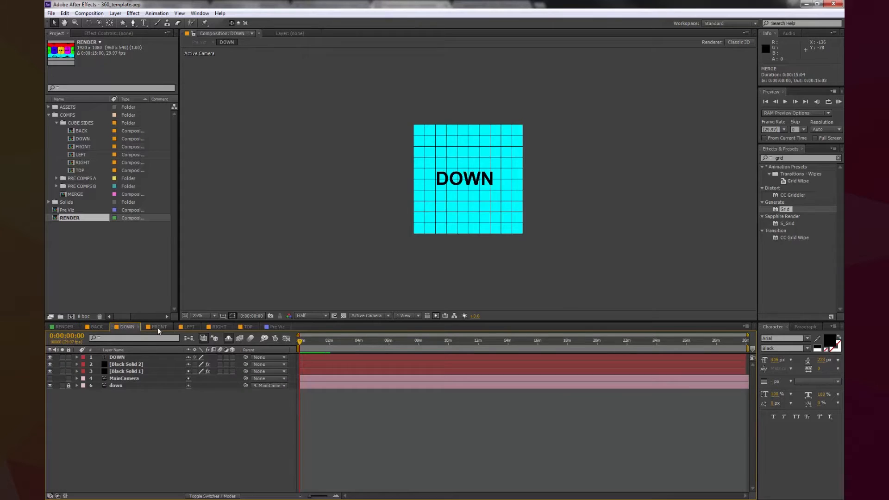
click(248, 326)
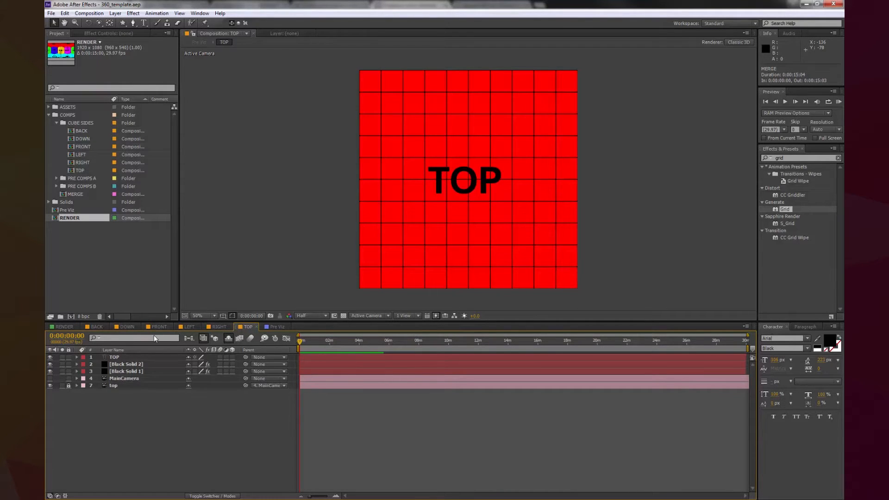
click(276, 327)
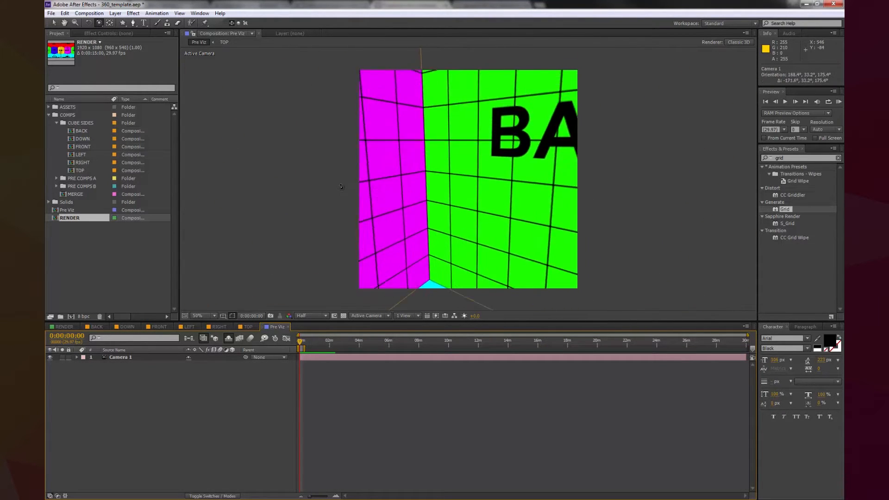
Step: Orbit the Pre Viz camera from the BACK corner toward the FRONT face, then switch to DOWN
drag(340, 187, 429, 182)
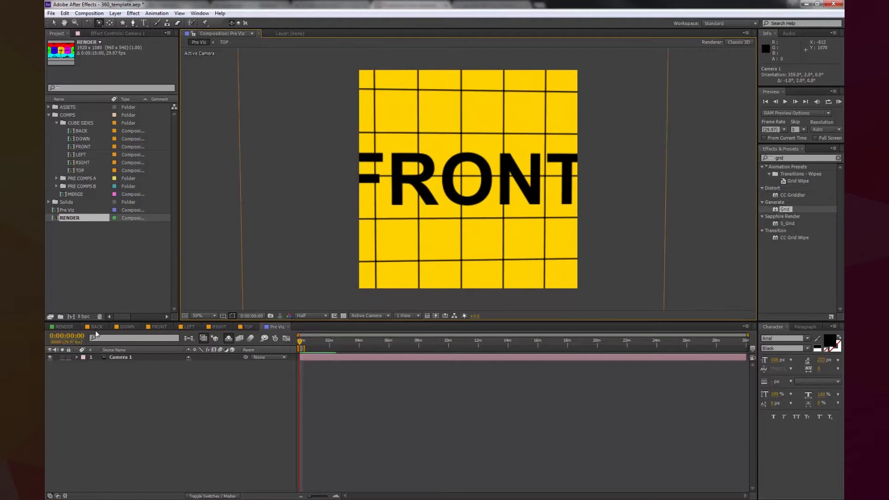
click(97, 326)
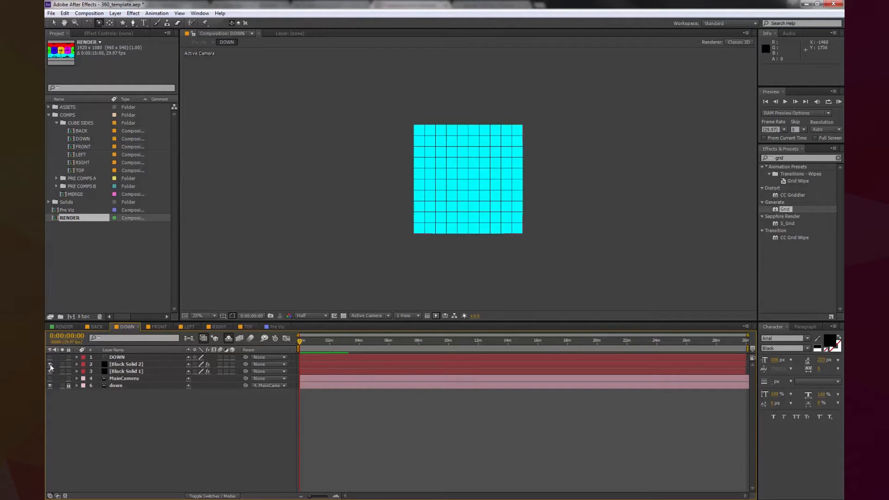
Step: Hide the grid placeholder layers across the cube-face comps, ending on LEFT with MainCamera selected
click(49, 371)
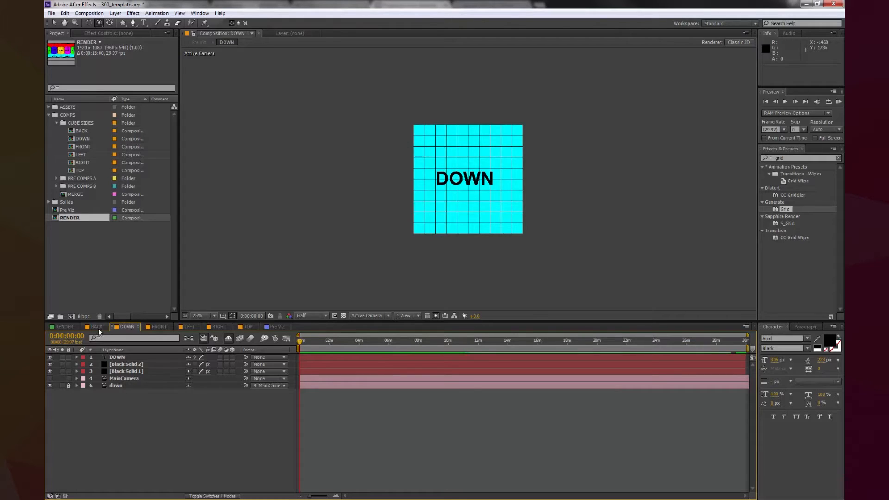
click(95, 326)
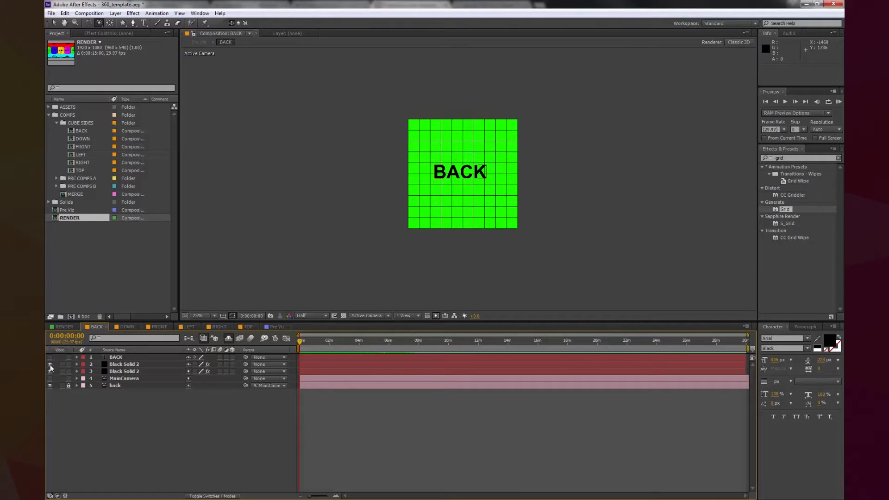
click(126, 326)
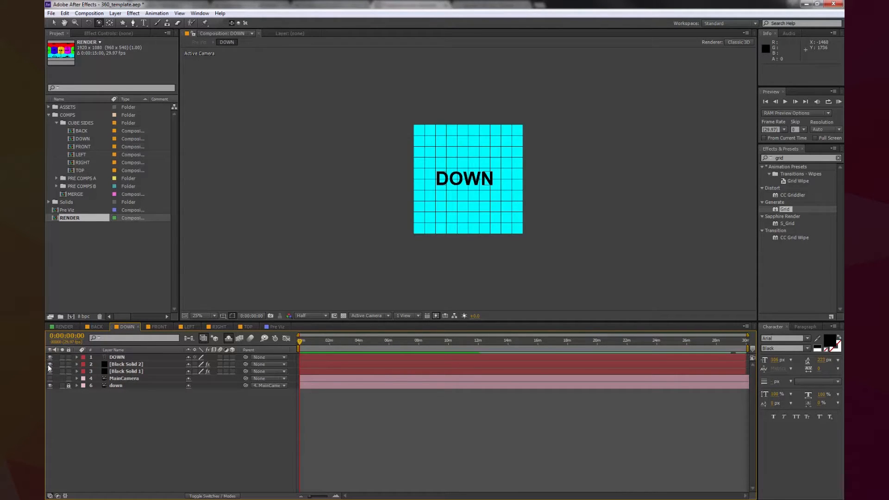
click(159, 327)
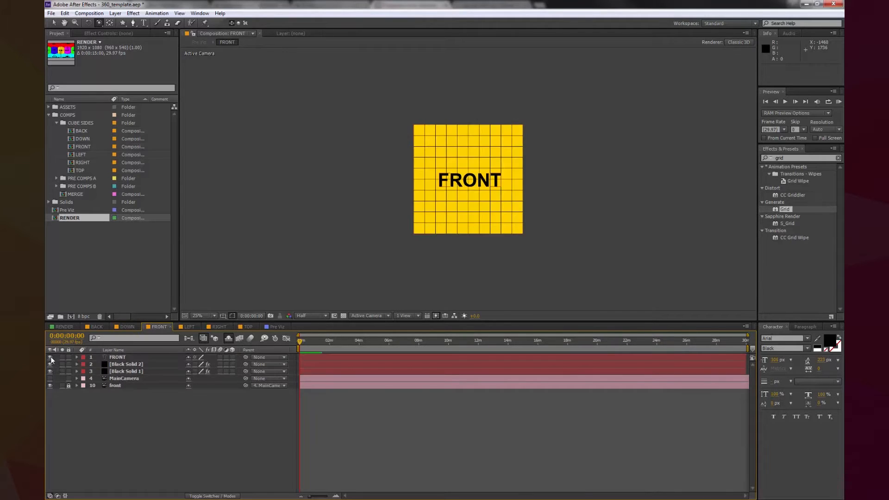
click(190, 326)
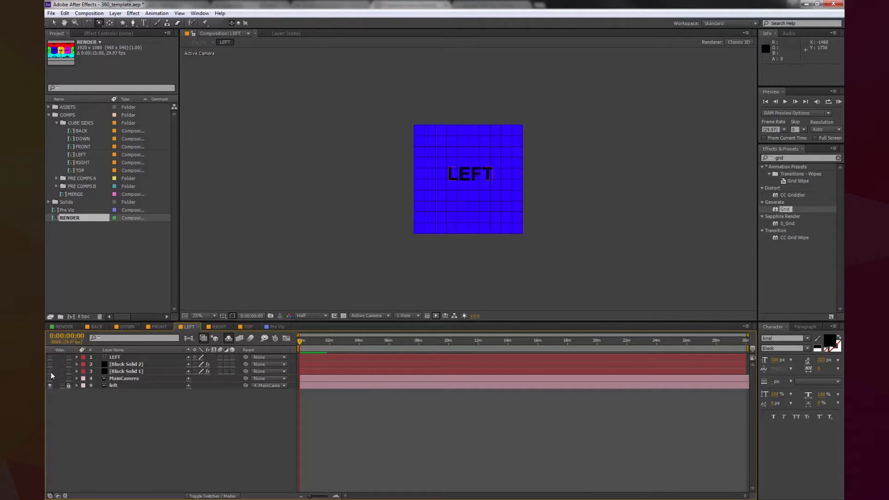
click(218, 326)
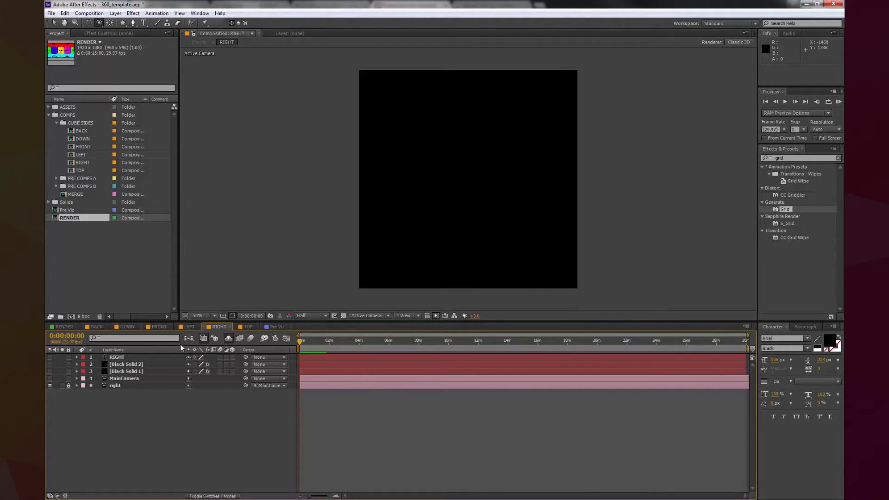
click(248, 326)
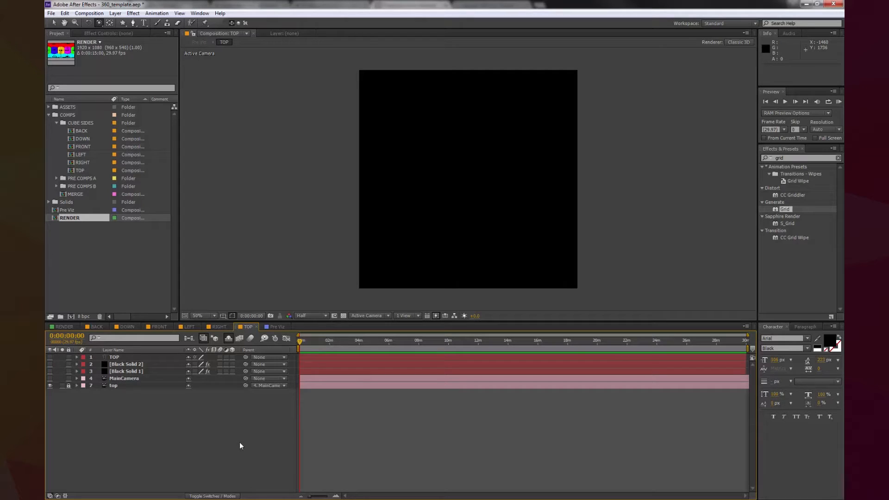
mouse_move(261, 426)
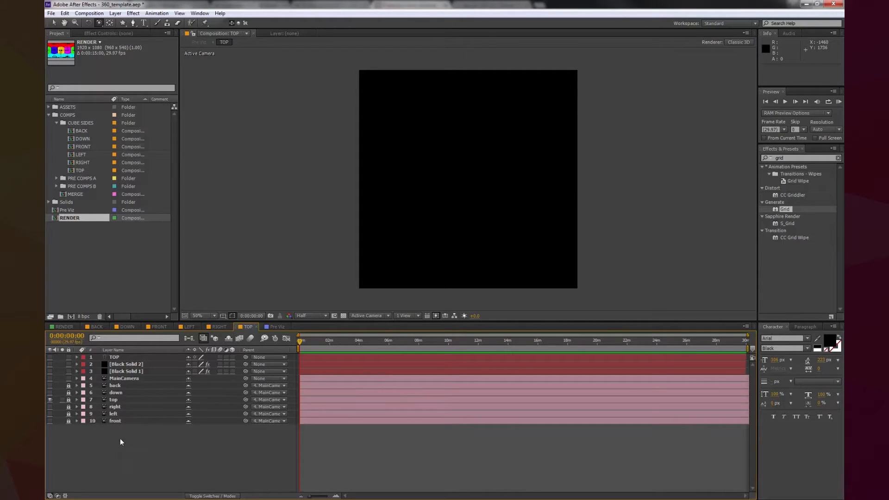
click(218, 326)
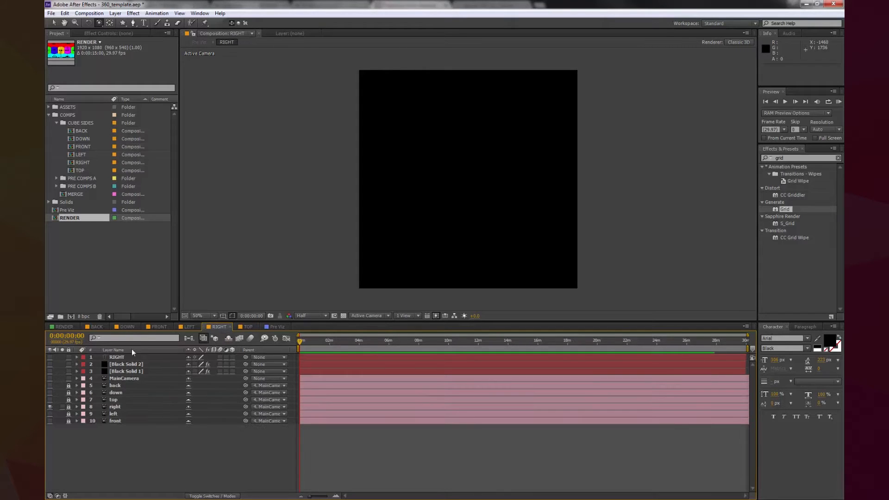
click(189, 326)
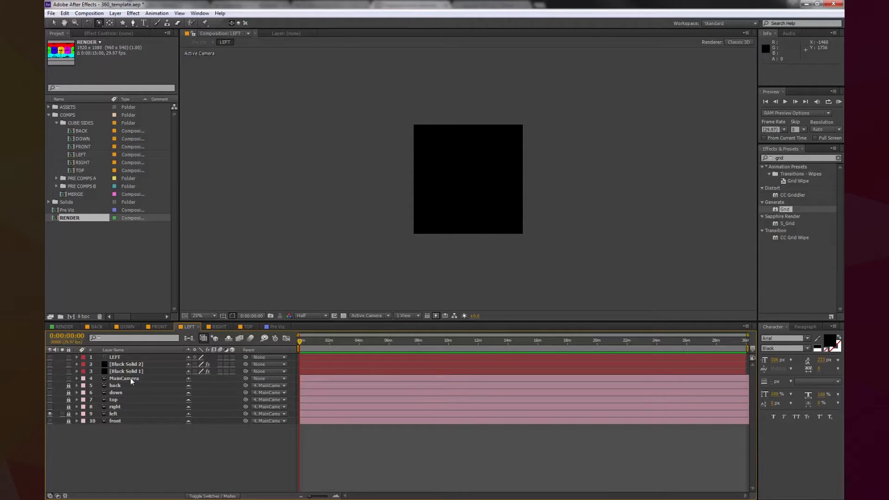
click(123, 378)
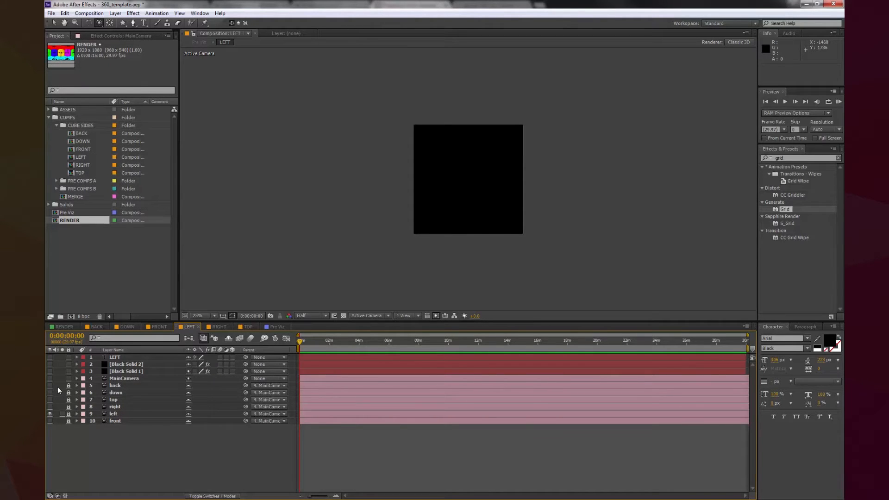
mouse_move(139, 413)
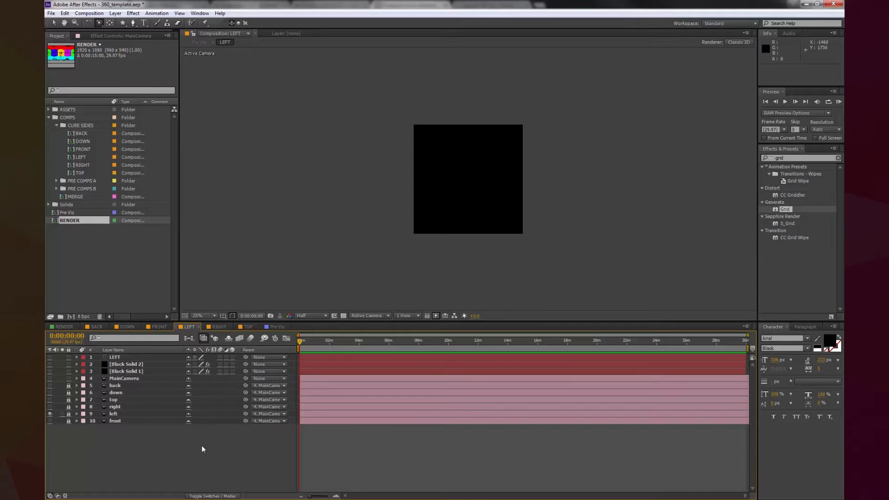
mouse_move(115, 442)
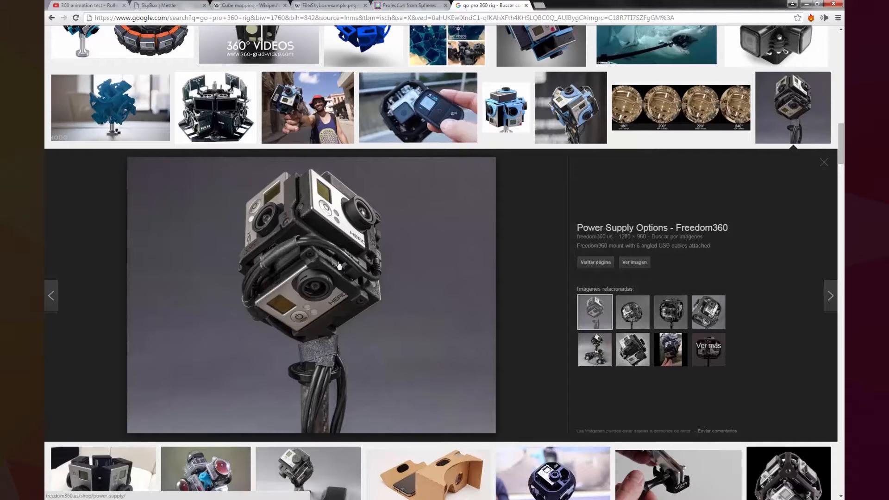
mouse_move(315, 302)
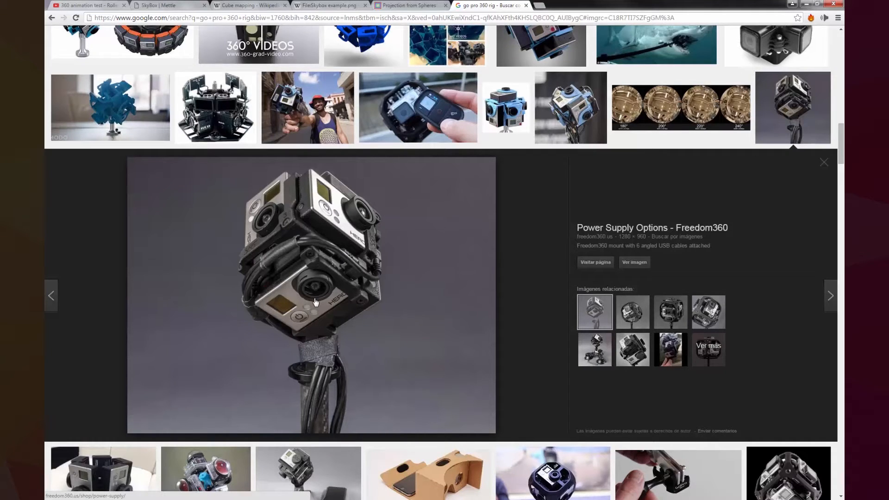
mouse_move(255, 252)
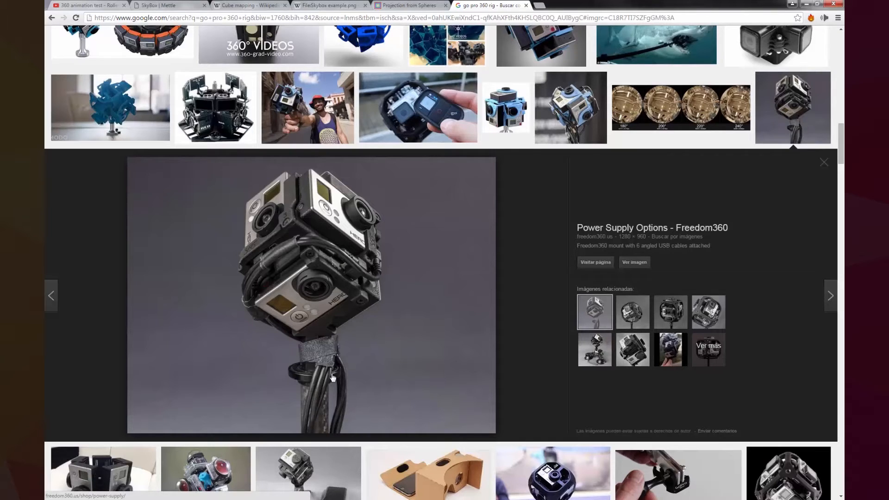
mouse_move(301, 379)
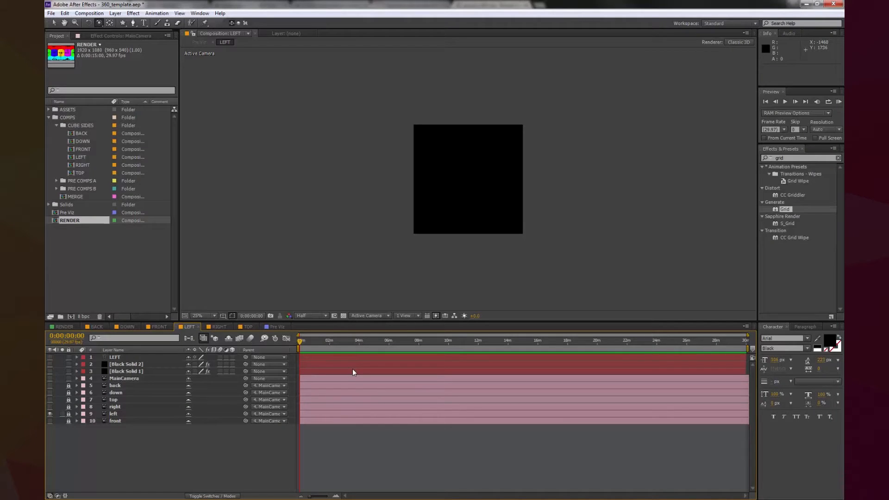
mouse_move(339, 377)
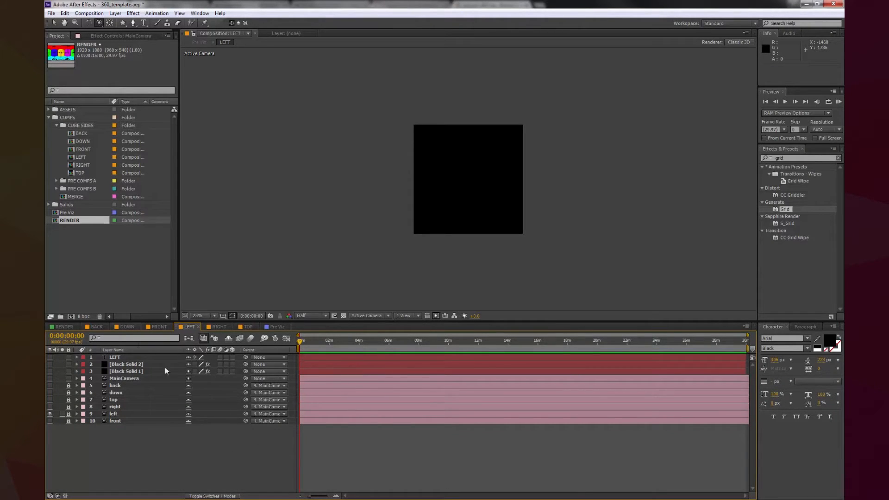
Step: Check the RIGHT comp's size, then create Comp 1 at 1048 × 1048 pixels
click(217, 326)
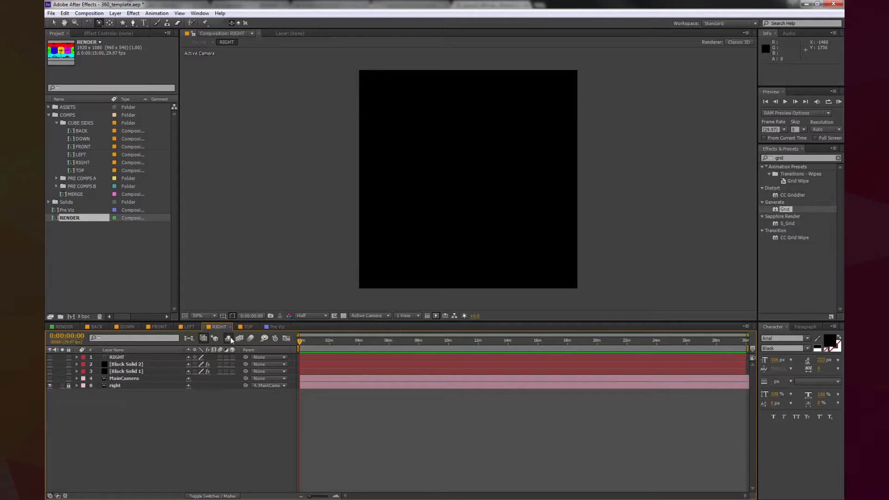
mouse_move(162, 457)
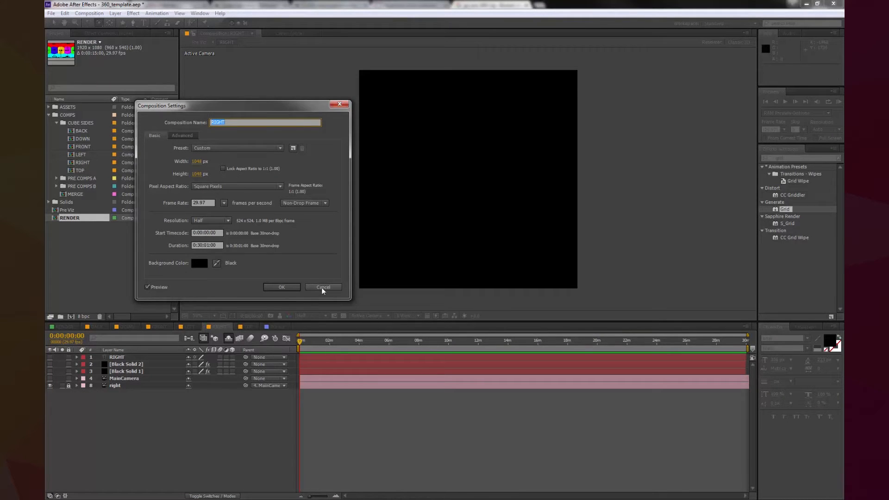
click(323, 287)
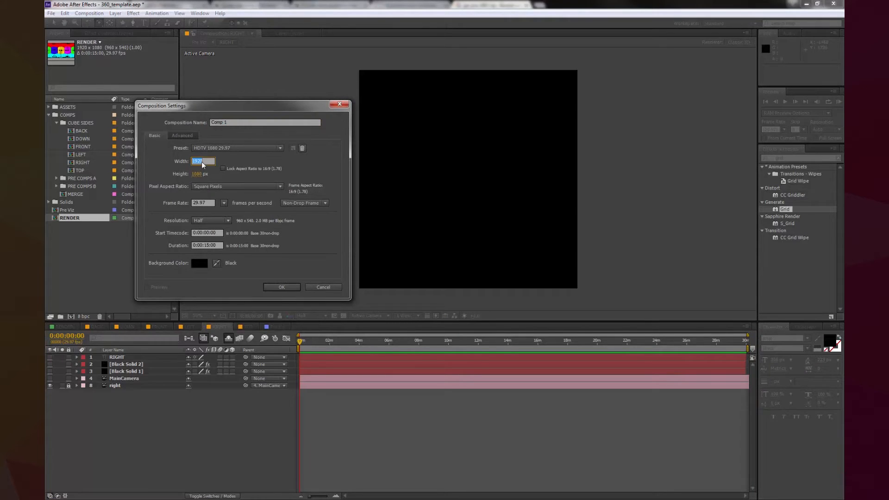
text(1048)
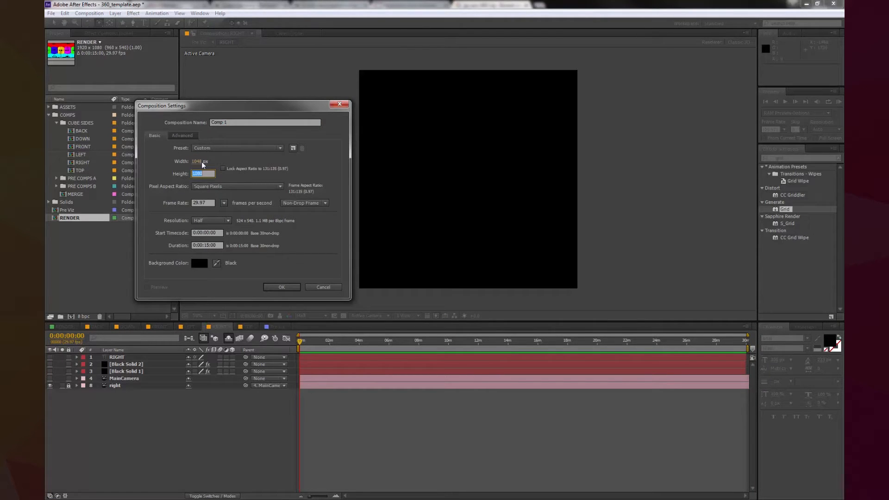
click(222, 168)
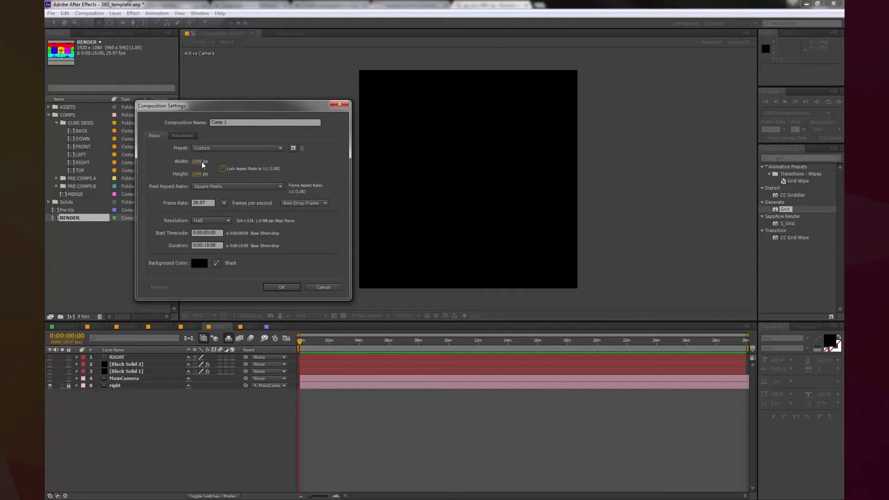
click(281, 287)
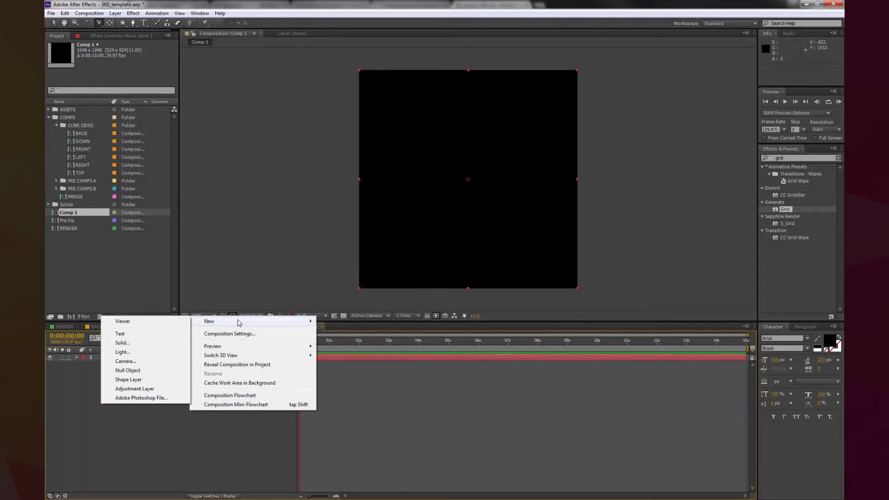
Step: Add a camera, a Trapcode Particular solid with Emitter expanded, and a text layer
click(125, 361)
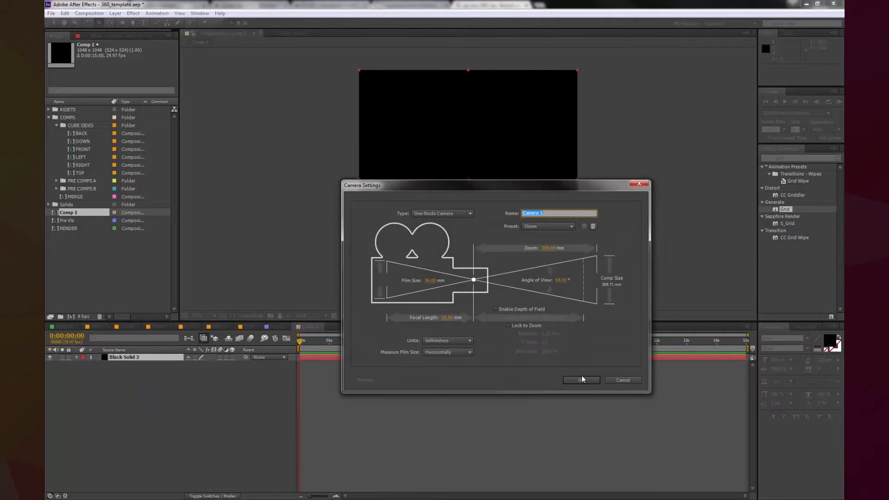
click(581, 380)
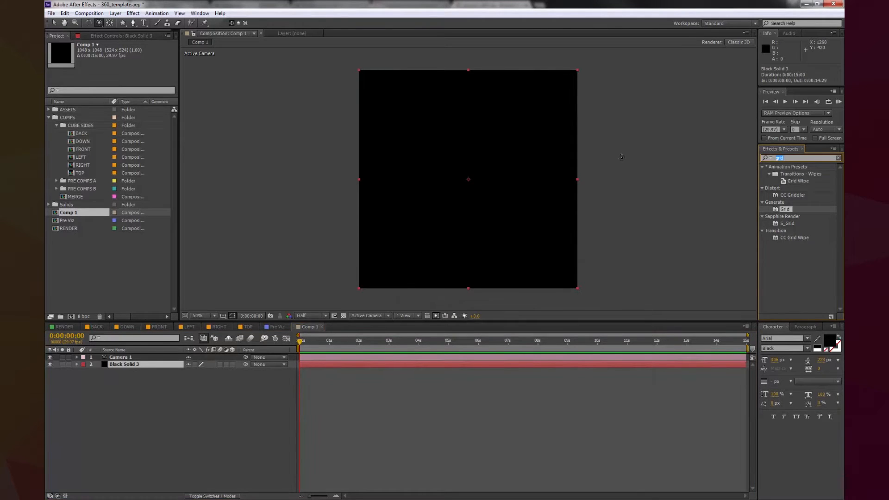
text(part)
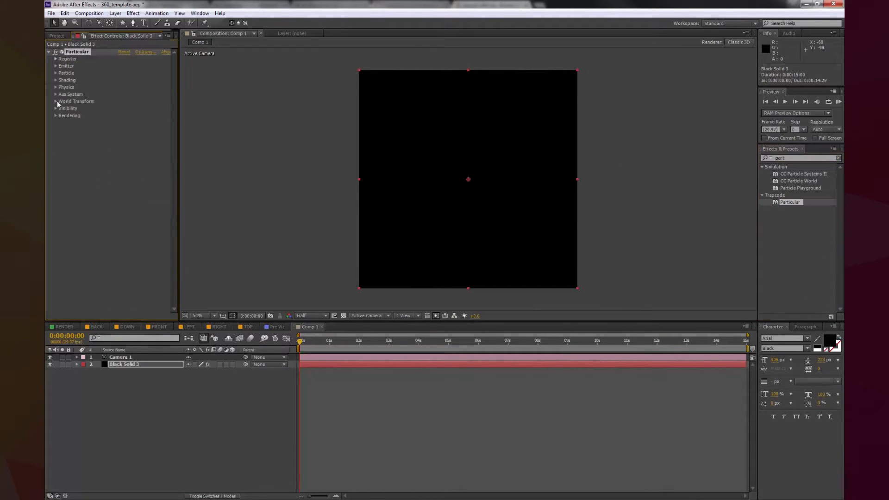
click(57, 66)
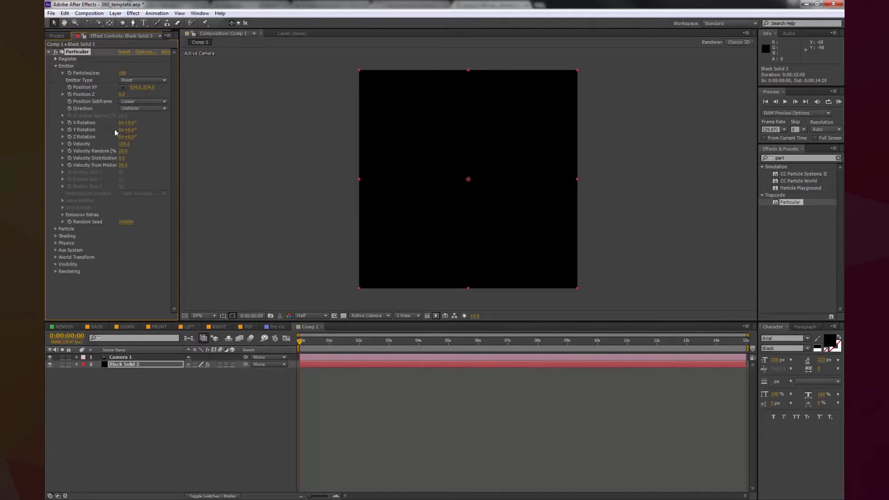
click(62, 215)
text(text)
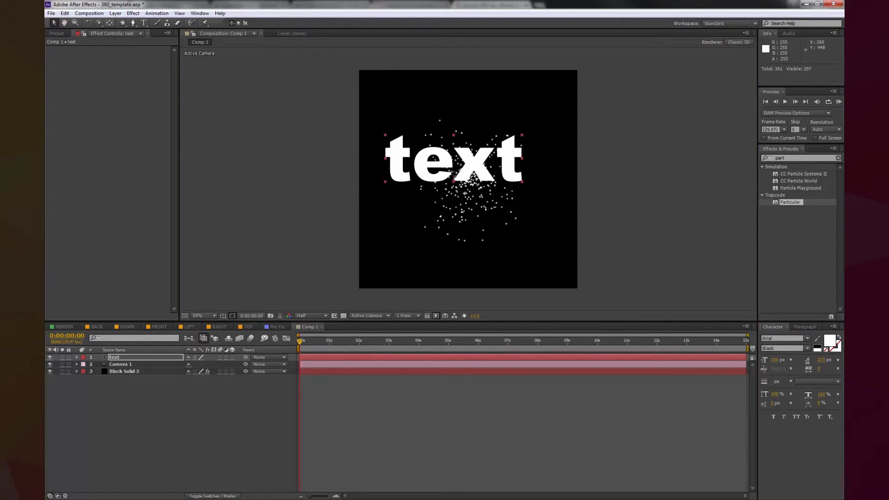
click(78, 356)
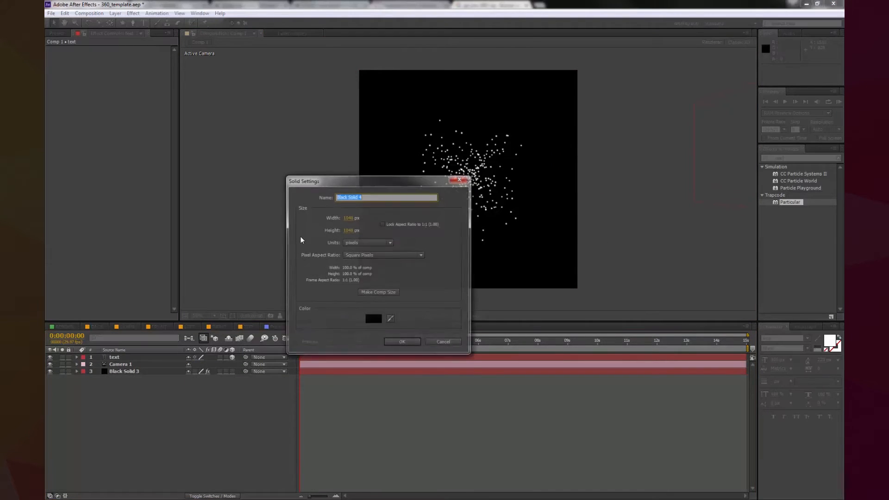
Step: Add a cyan solid to Comp 1, make it 3D and rotate it
click(373, 319)
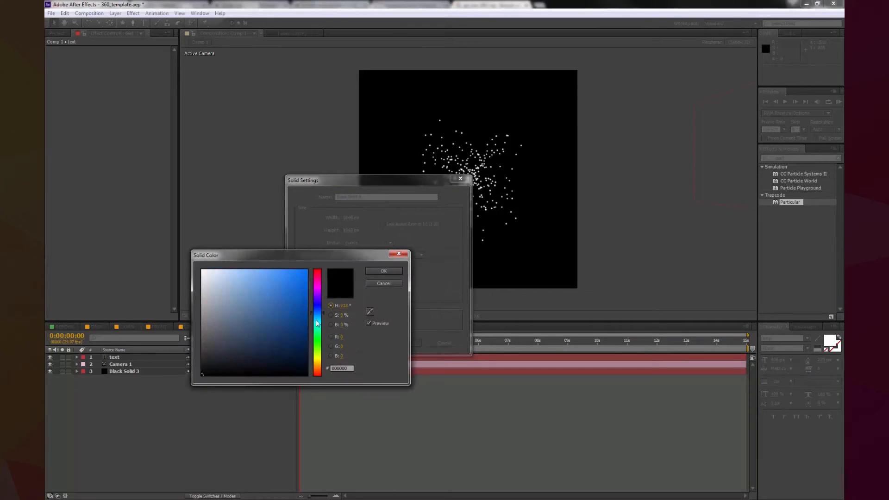
click(383, 271)
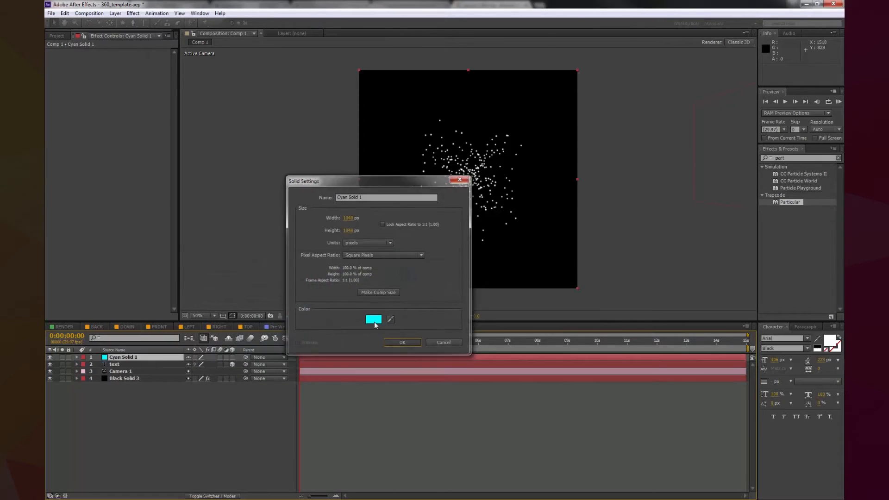
click(401, 342)
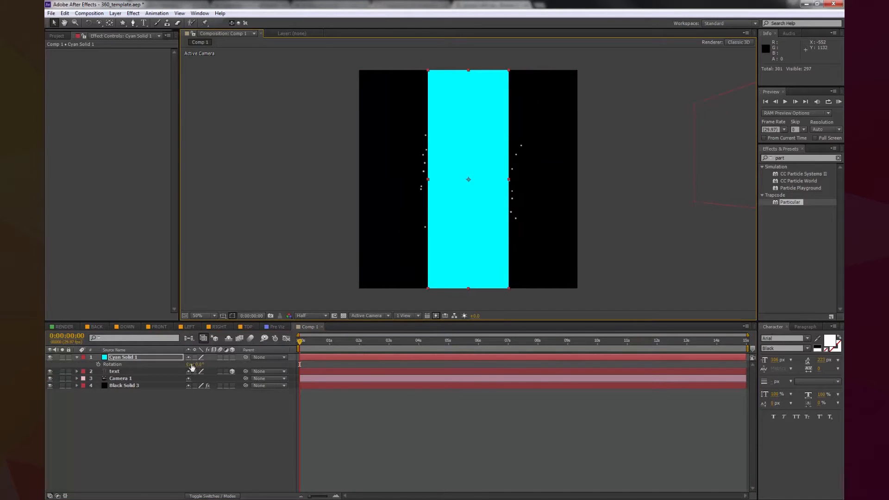
click(98, 365)
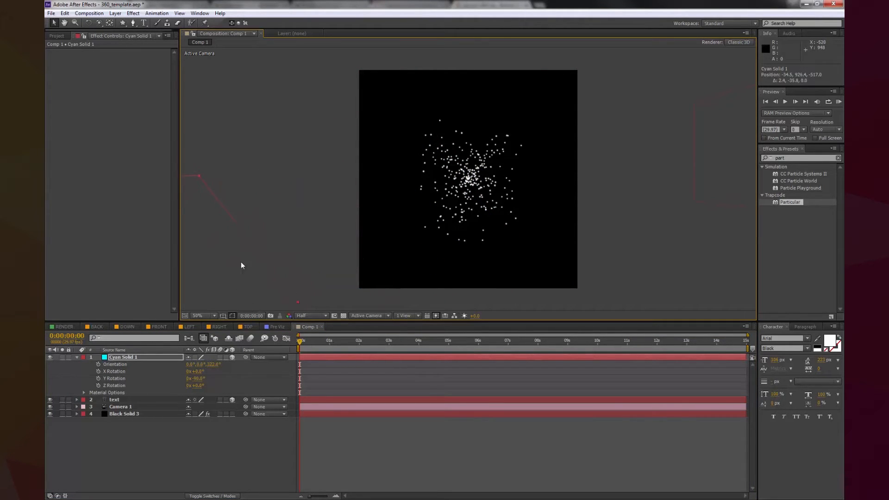
click(84, 357)
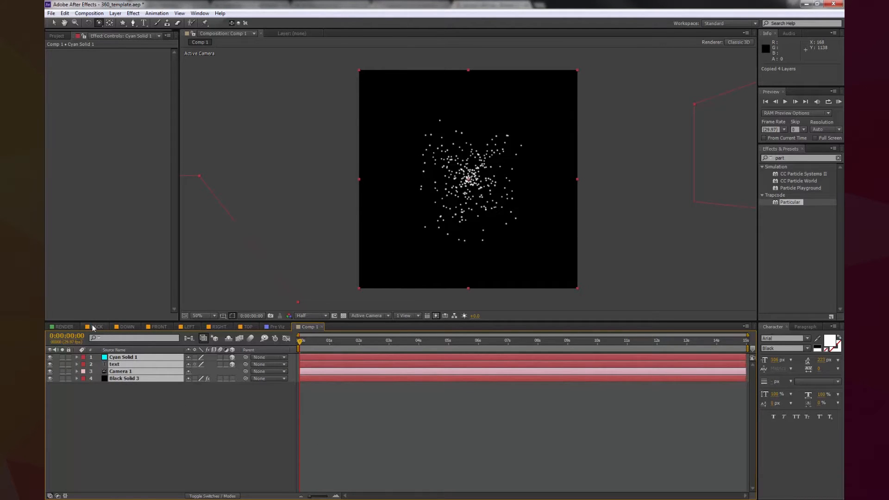
Step: Paste the four layers into BACK, then view the DOWN, FRONT, LEFT, RIGHT and TOP comps
click(96, 326)
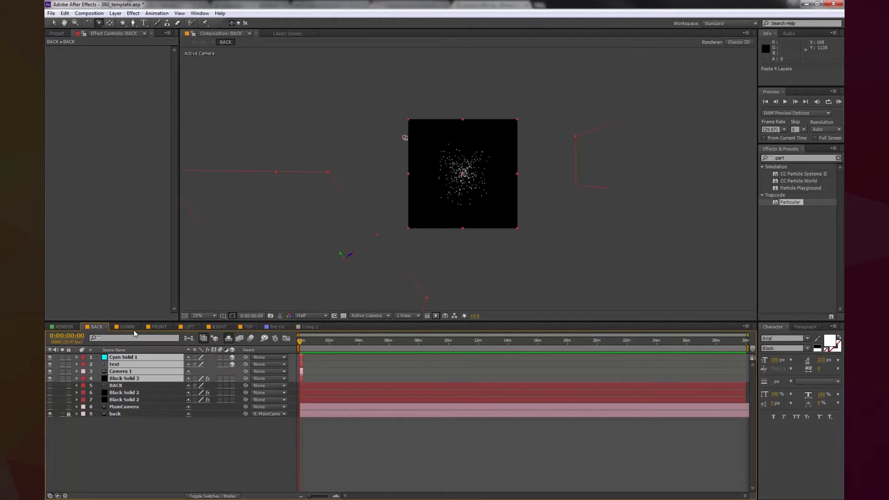
click(126, 326)
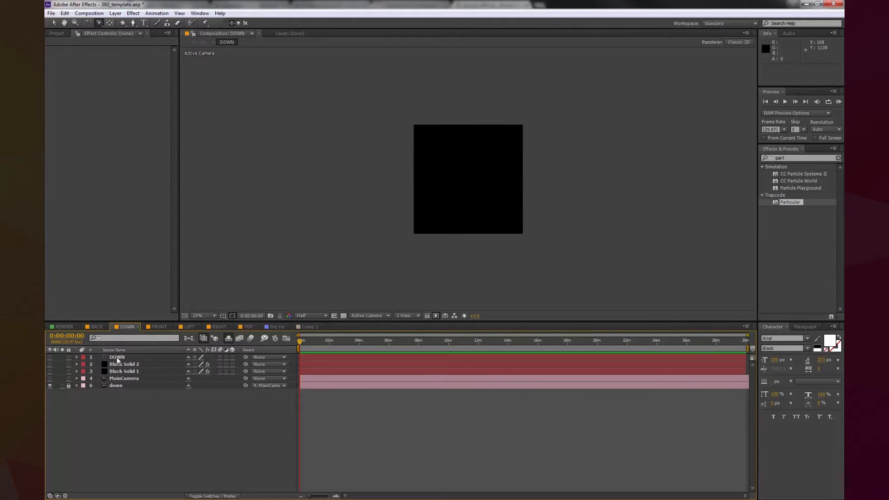
click(159, 326)
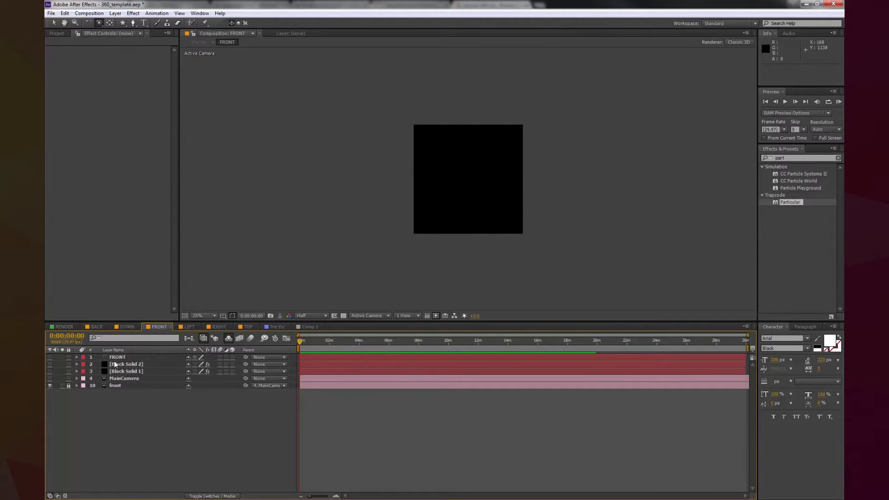
click(188, 326)
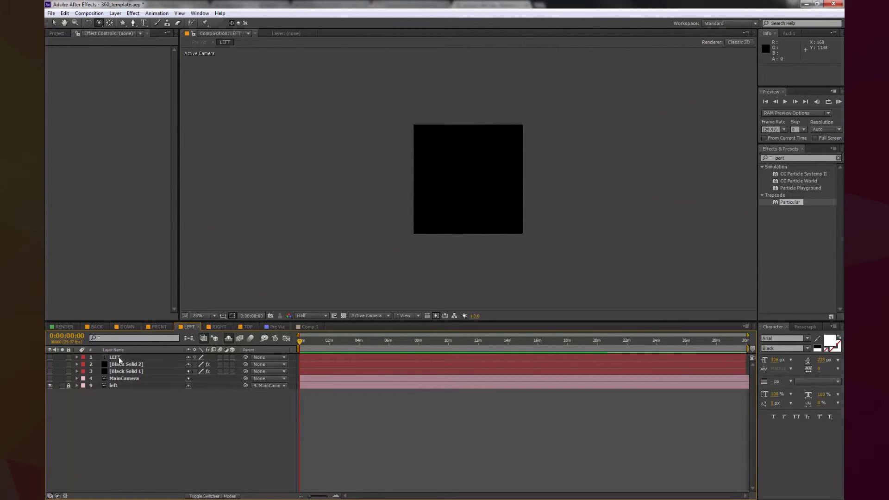
click(218, 326)
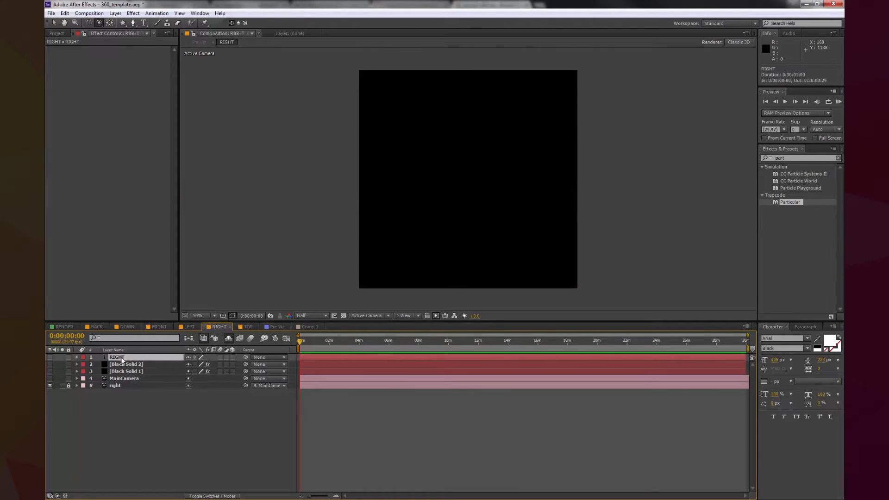
click(247, 327)
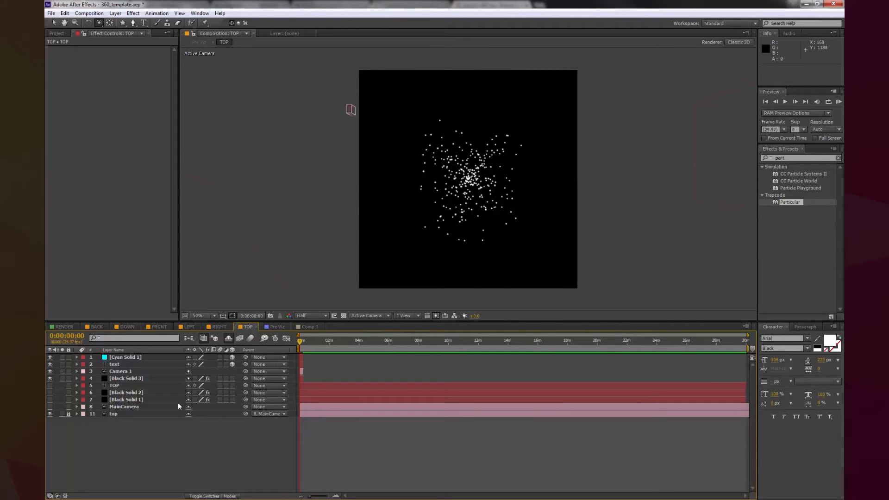
Step: Select the pasted Camera 1 layer and the RIGHT comp's MainCamera layer
click(119, 371)
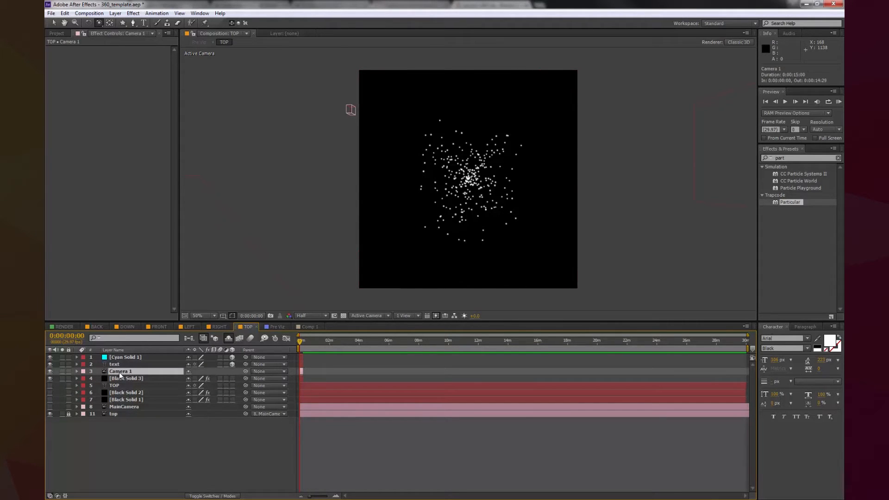
mouse_move(140, 391)
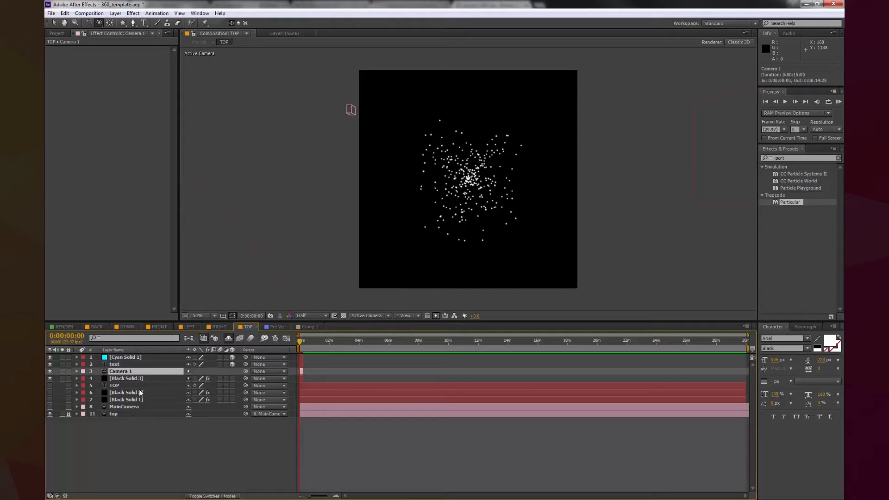
click(78, 370)
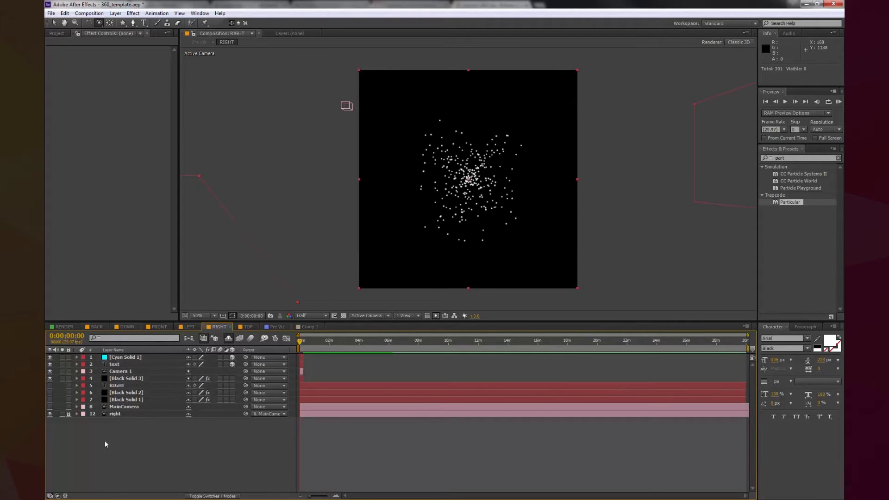
click(123, 406)
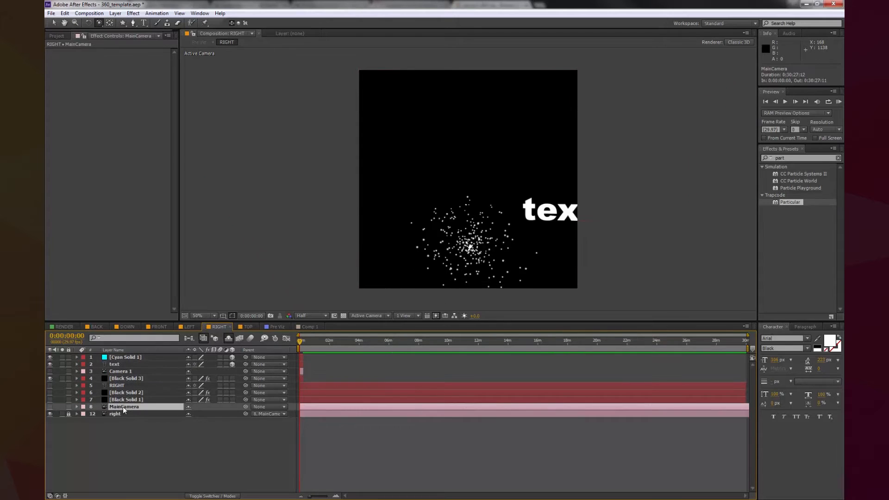
Step: View the LEFT, FRONT and BACK cube-side compositions in turn
click(188, 326)
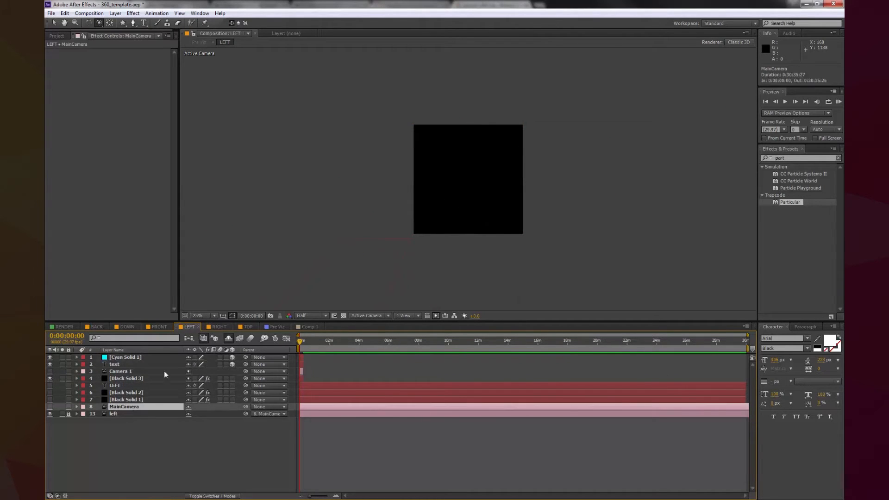
click(158, 327)
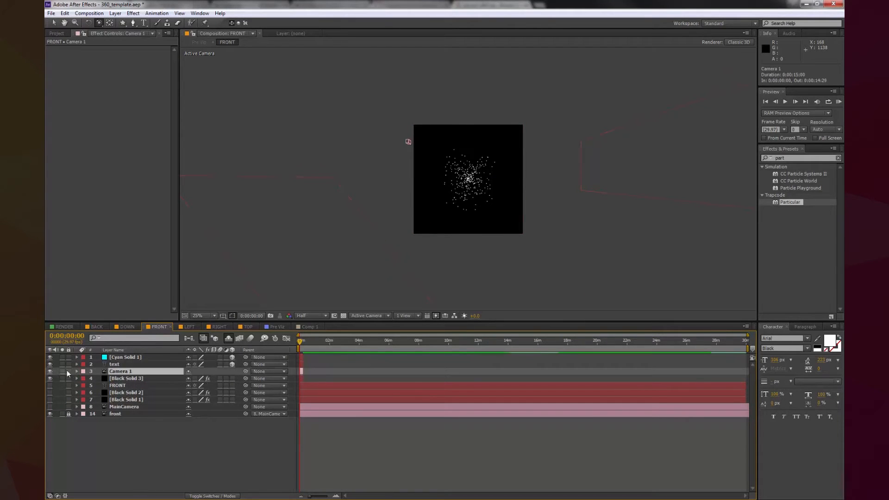
click(125, 326)
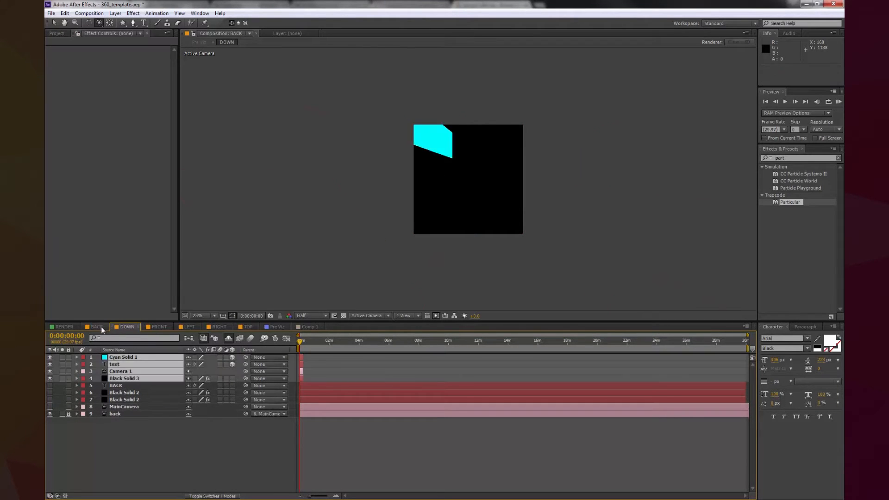
click(95, 326)
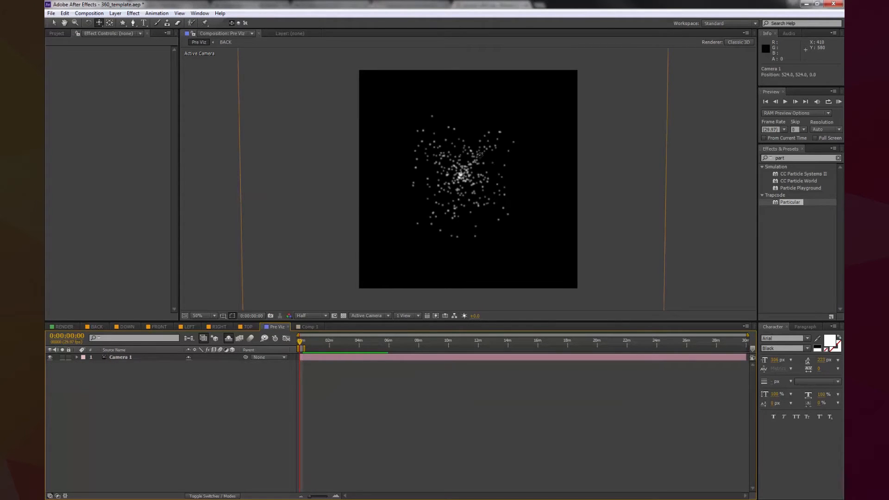
Step: Re-aim the Pre Viz Camera 1 toward the DOWN face, briefly checking RENDER
click(121, 356)
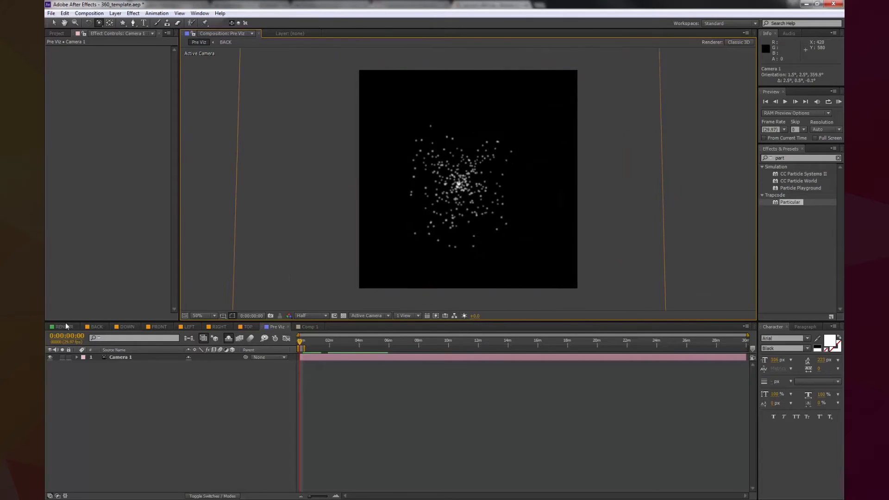
click(63, 326)
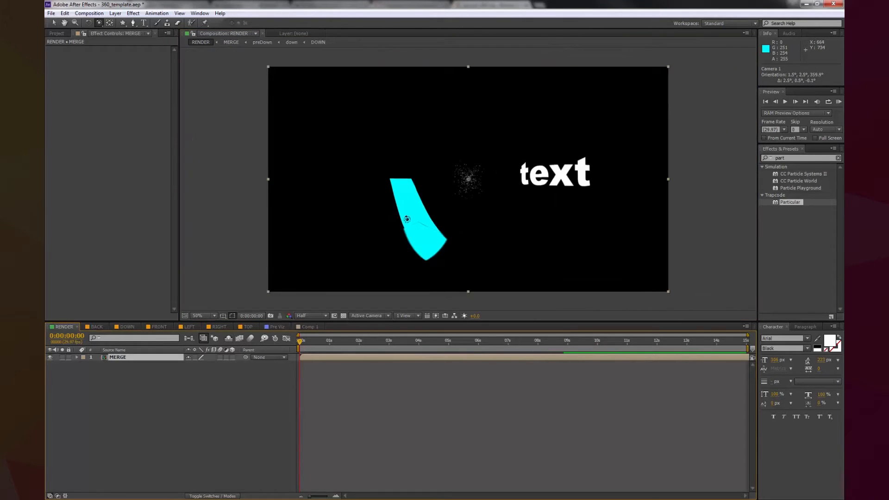
click(389, 341)
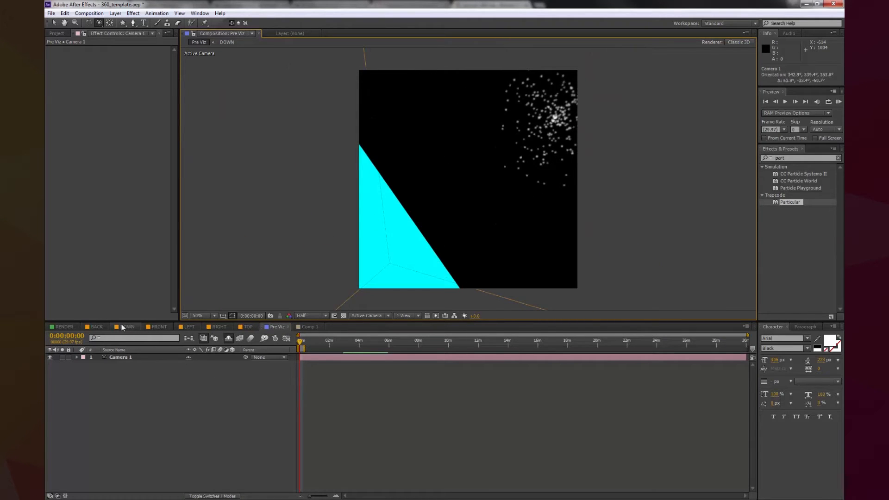
Step: In the DOWN comp, create a green solid and draw a star mask on it
click(125, 326)
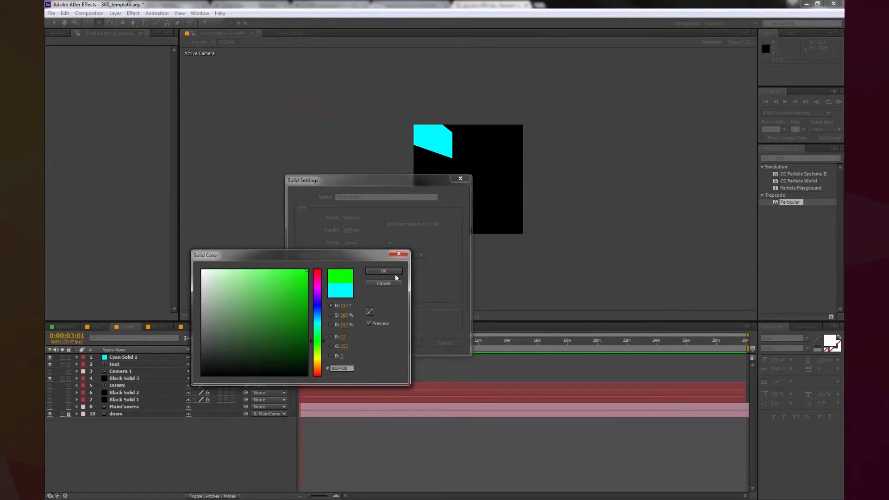
click(383, 271)
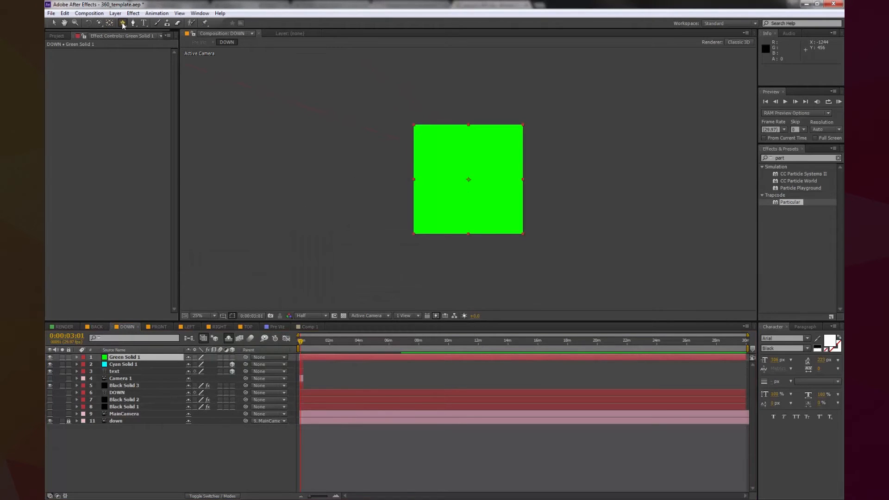
click(122, 24)
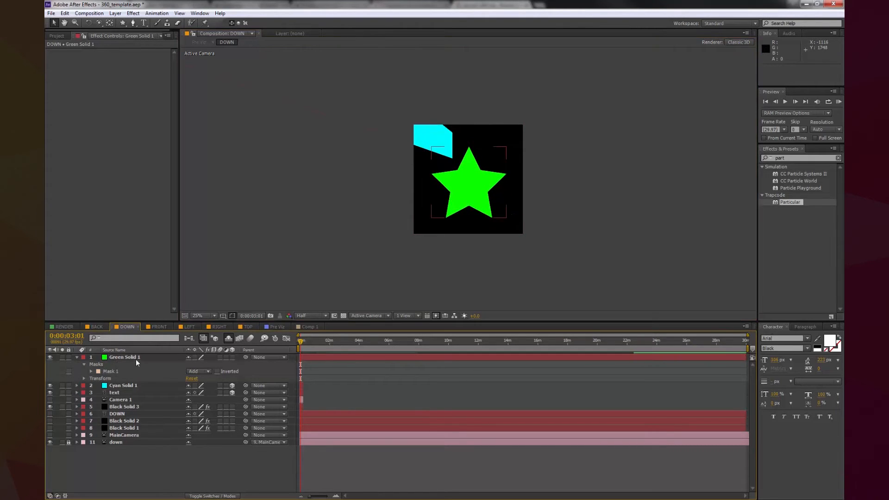
drag(124, 385, 124, 356)
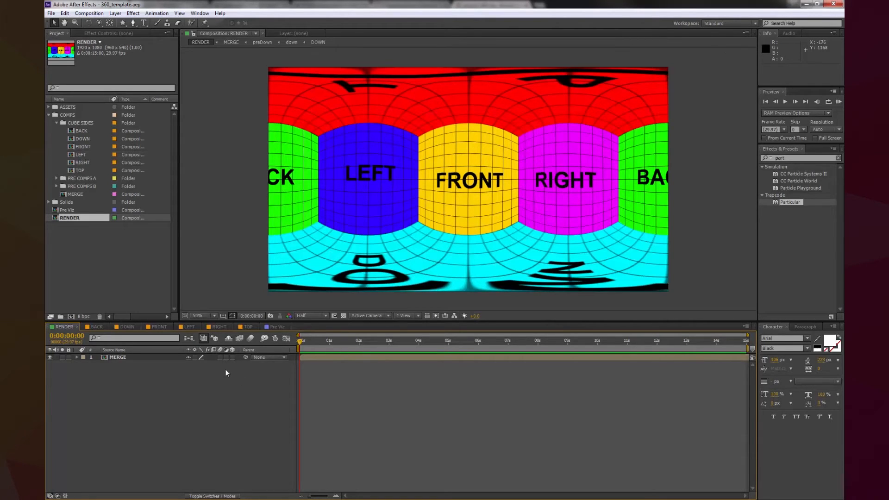
mouse_move(262, 384)
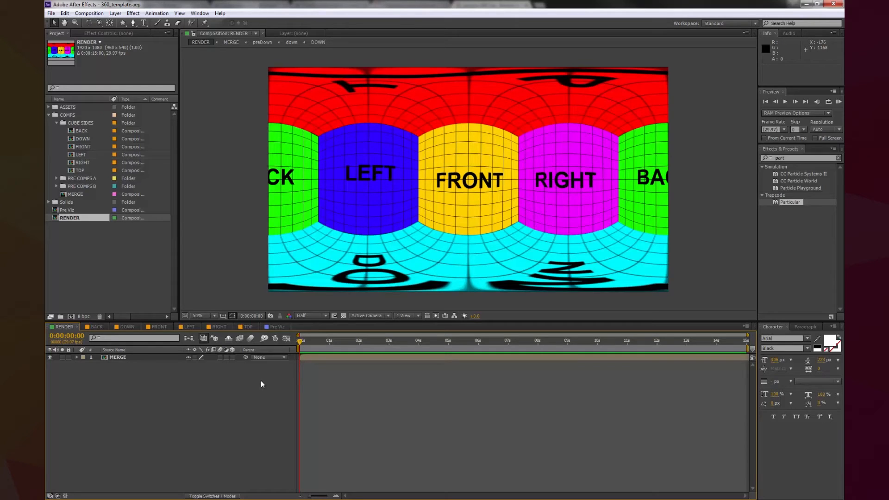
Step: Import rampaTestNew01.aep and expand its folder in the Project panel
click(54, 13)
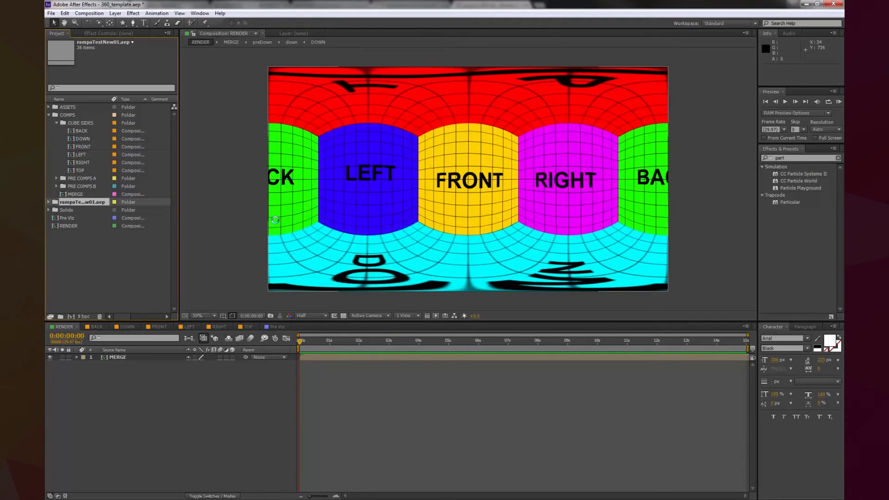
click(49, 202)
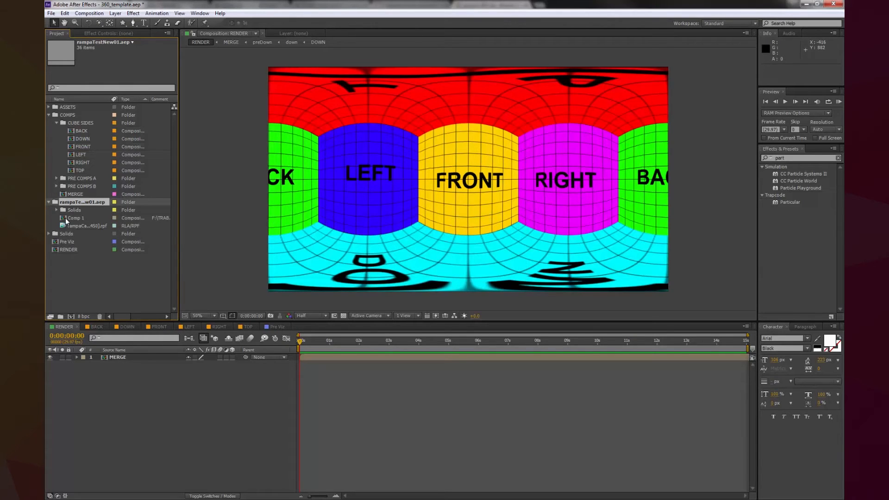
Step: Open the imported Comp 1 and scrub through frames of the tunnel animation
double_click(76, 217)
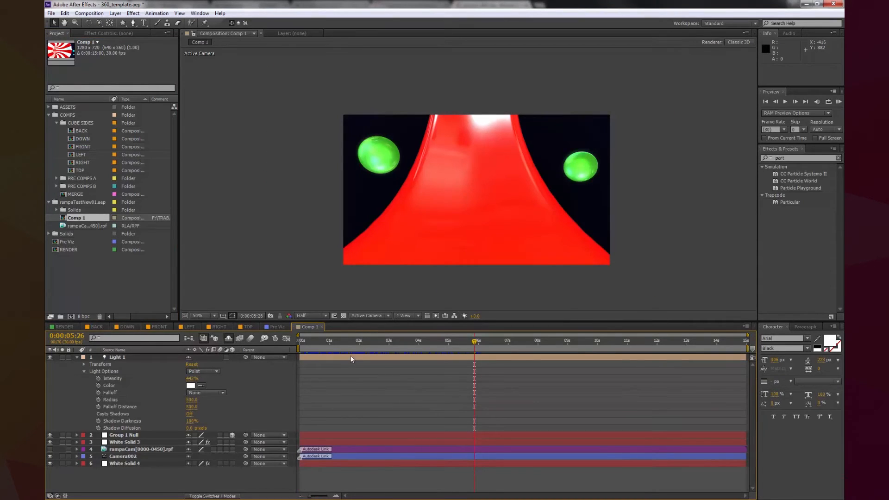
mouse_move(317, 345)
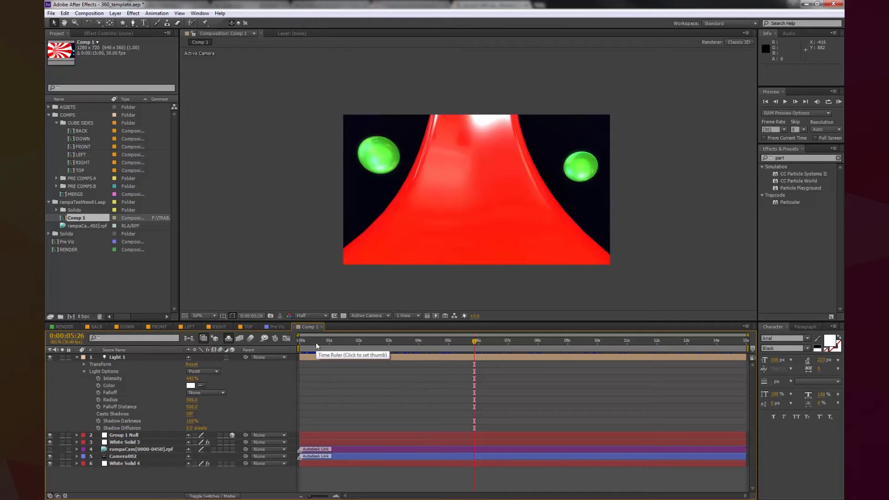
click(341, 341)
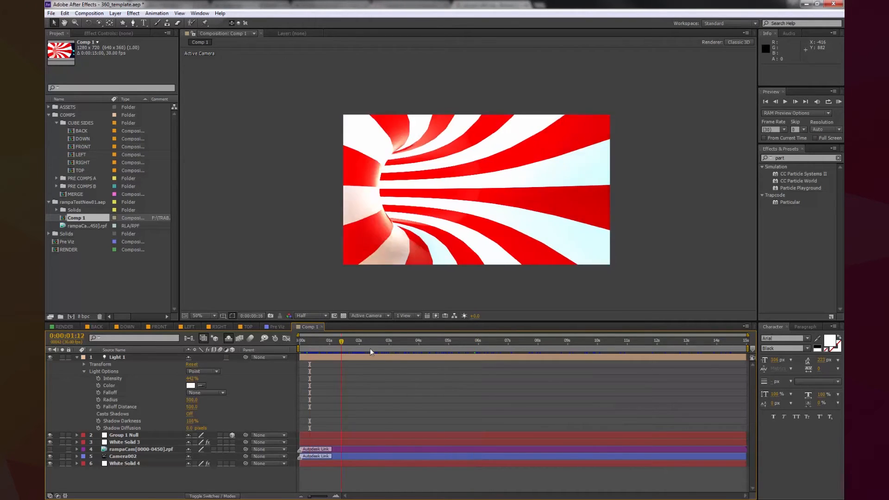
click(439, 340)
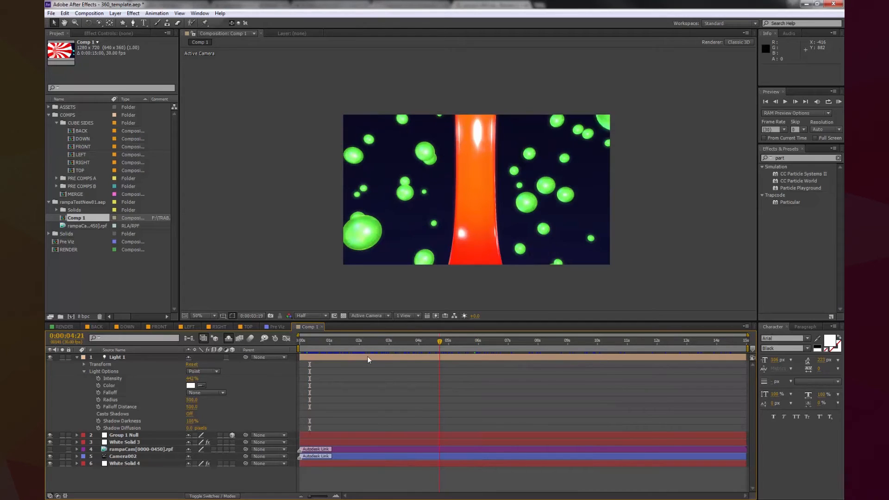
click(440, 340)
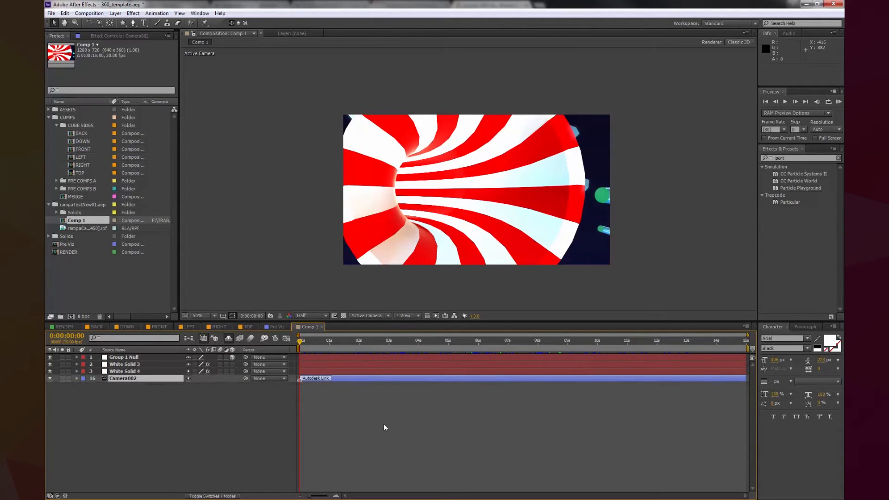
click(390, 341)
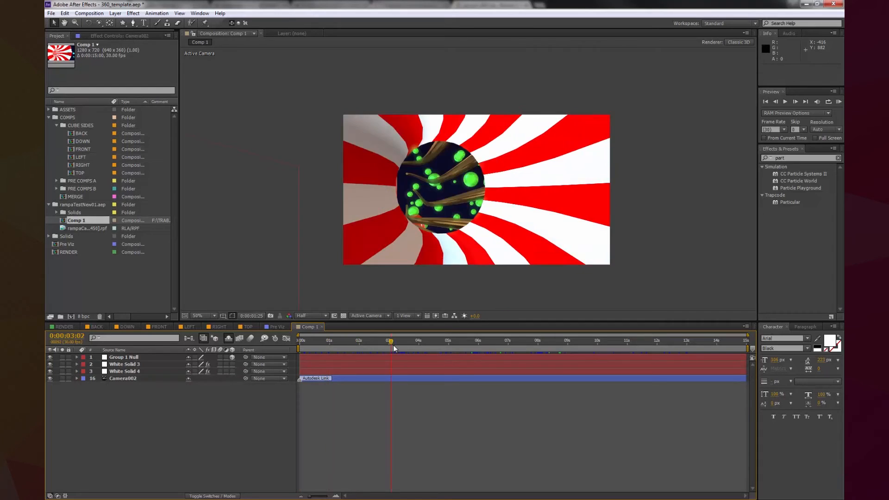
click(298, 340)
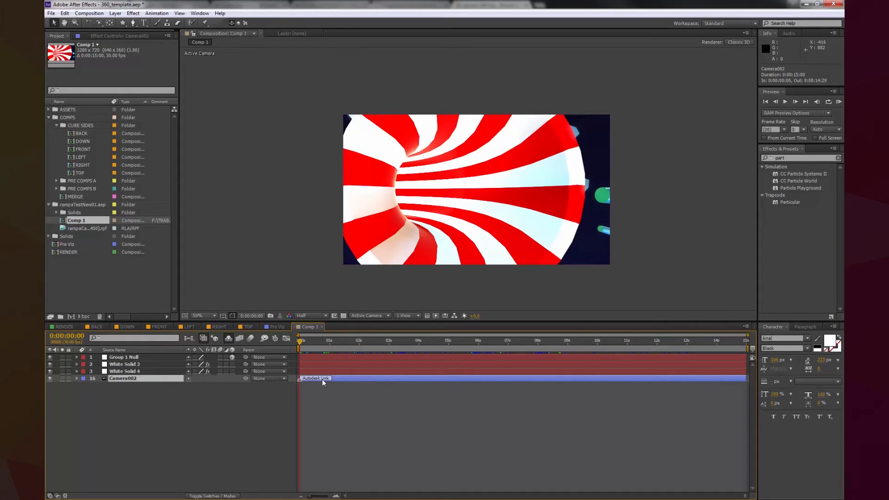
Step: Show White Solid 3's Element effect settings and open its Scene Setup
click(337, 341)
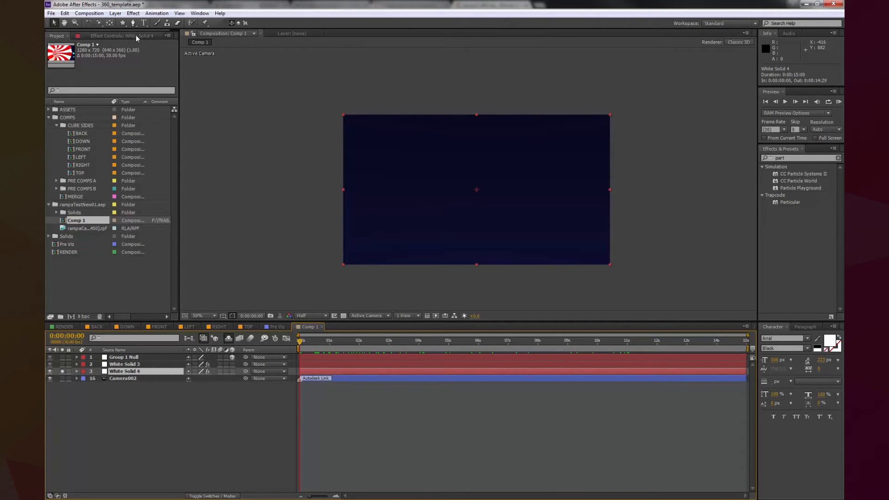
click(122, 36)
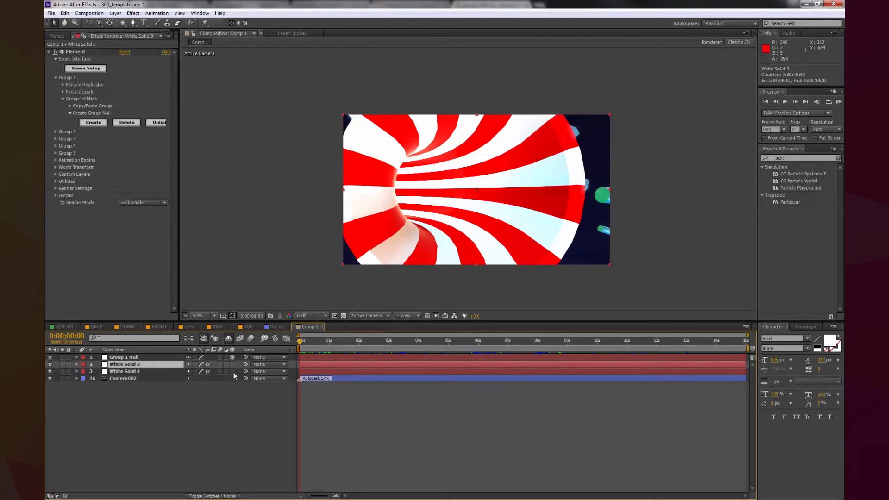
click(85, 68)
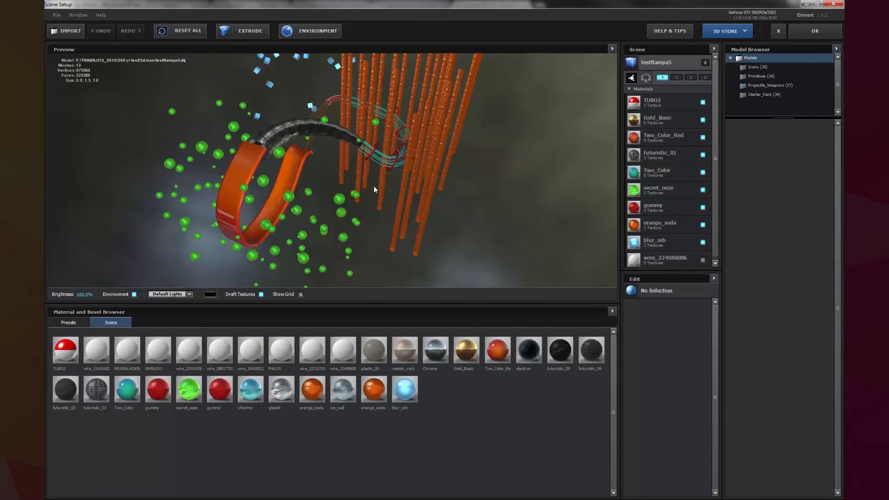
Step: Orbit the Scene Setup preview to inspect the candy-tunnel models
drag(374, 189, 343, 164)
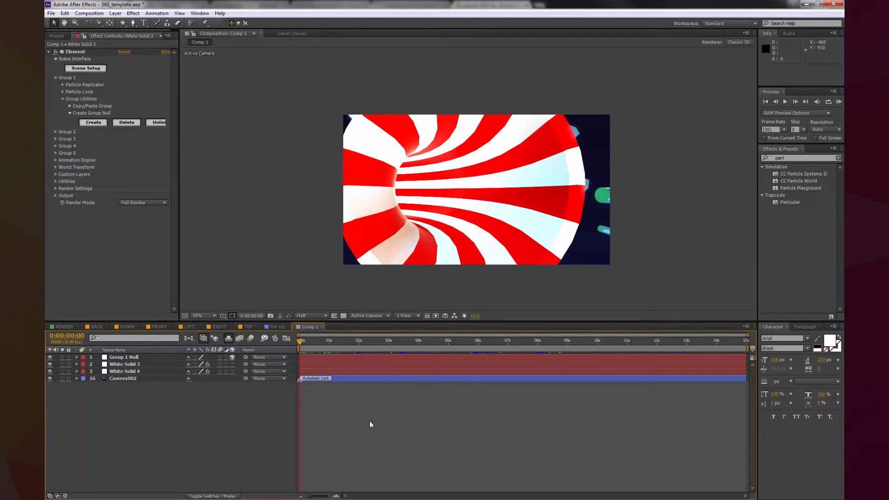
Step: Zero Group 1 Null's position to recentre the tunnel, then check a later frame
click(89, 13)
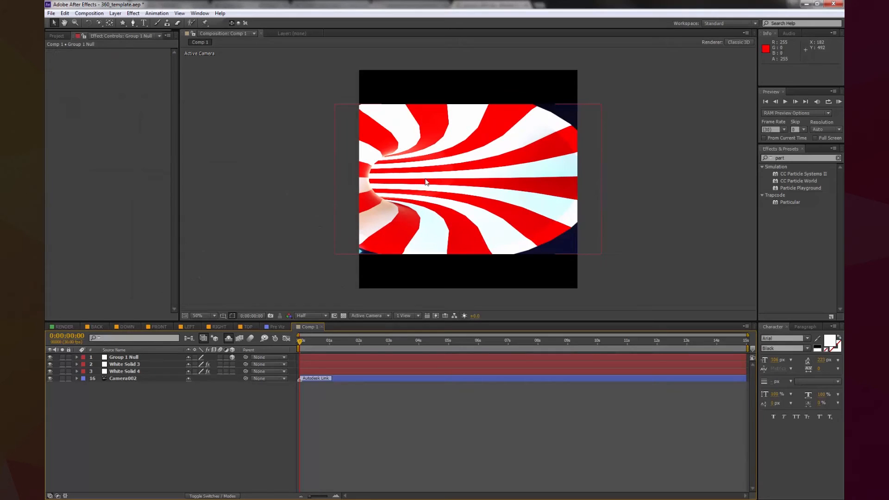
click(124, 370)
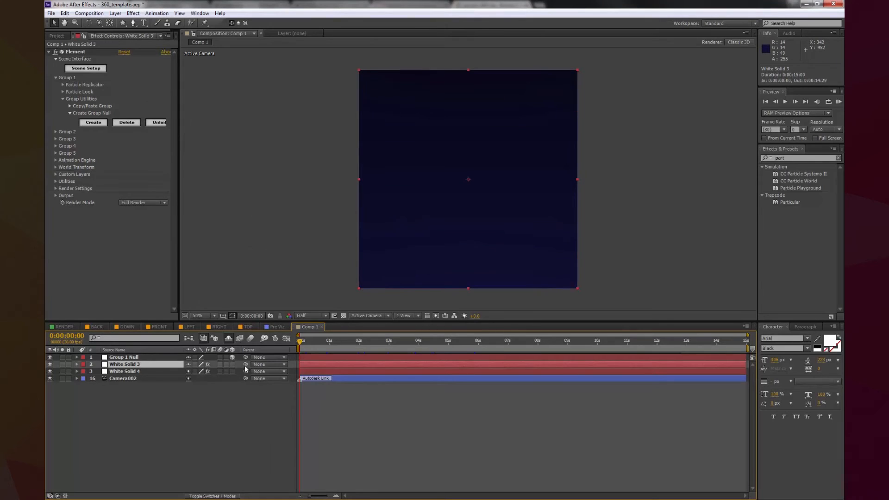
click(123, 357)
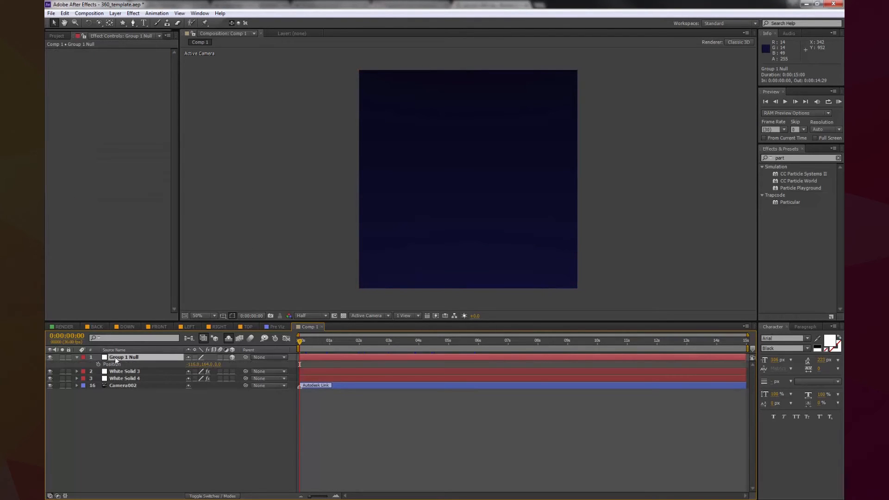
double_click(191, 364)
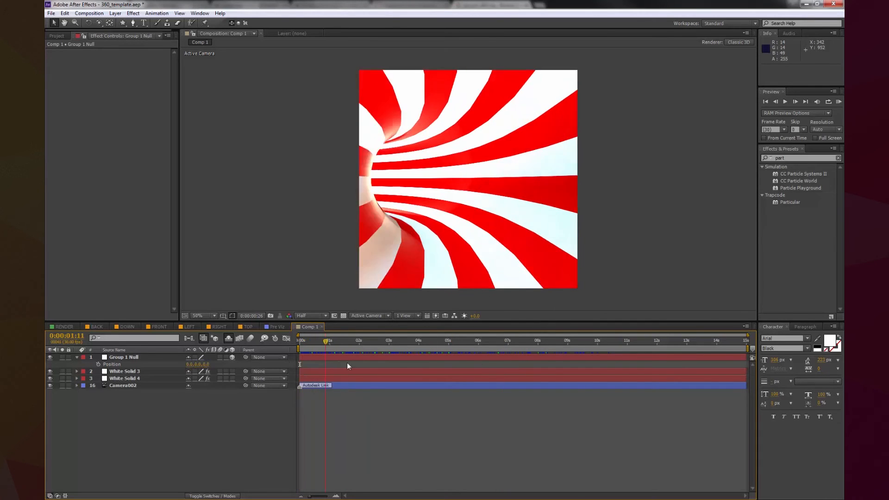
click(360, 340)
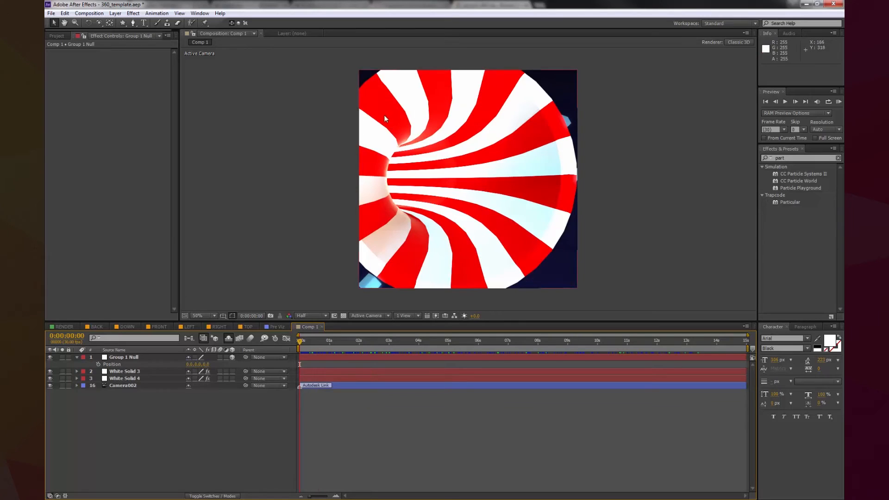
mouse_move(465, 56)
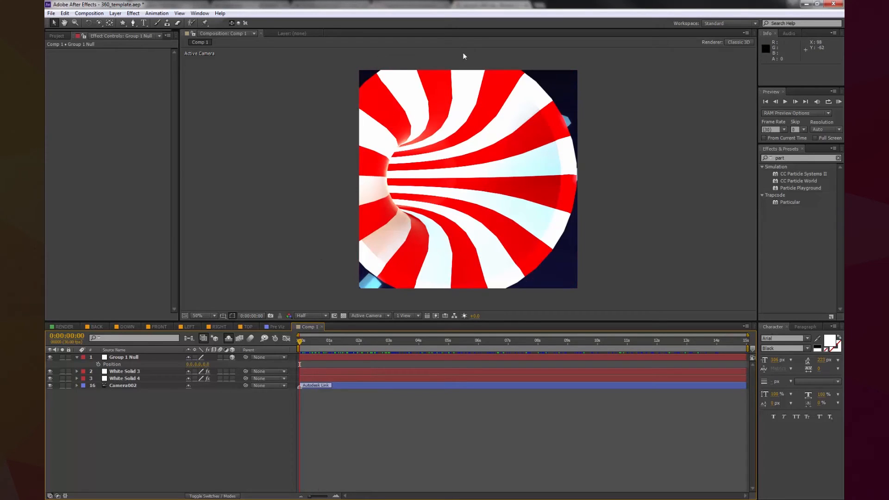
mouse_move(417, 81)
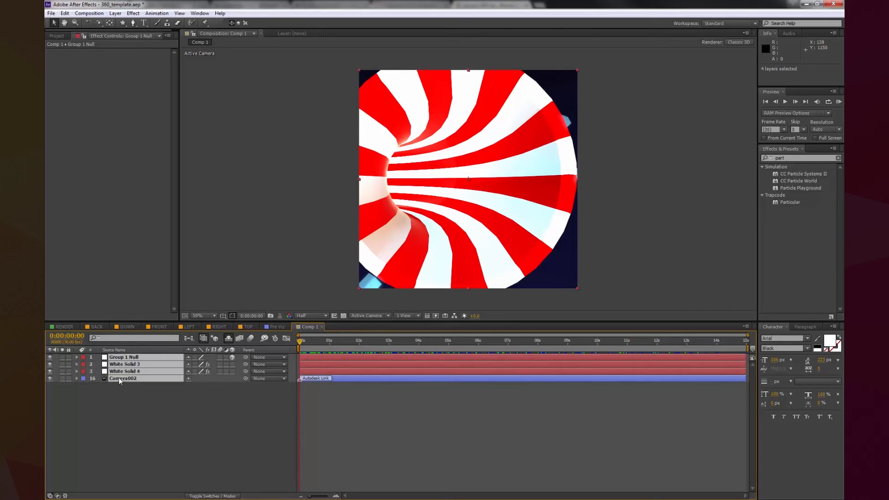
Step: Copy the four scene layers into the DOWN, FRONT, LEFT, RIGHT and TOP comps
key(ctrl+c)
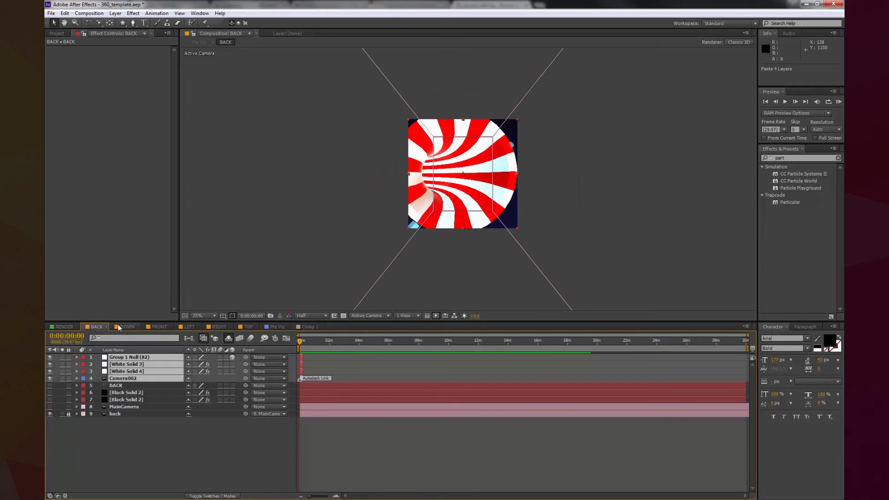
click(125, 327)
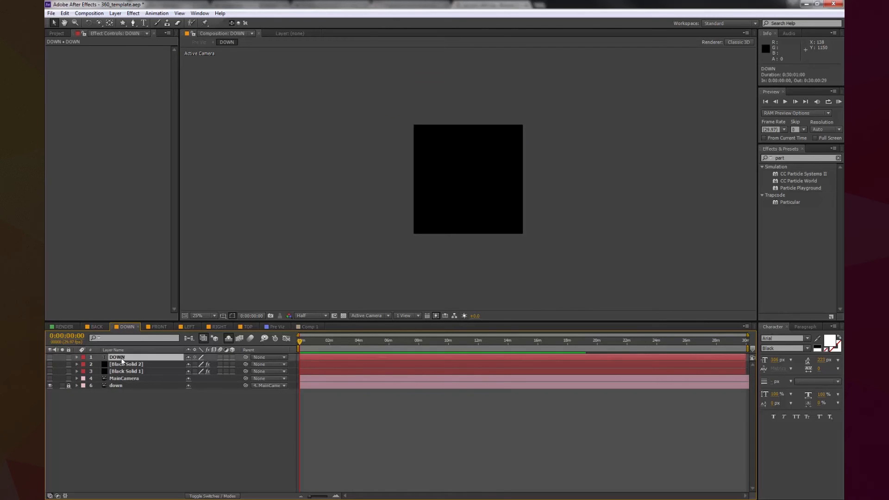
click(159, 326)
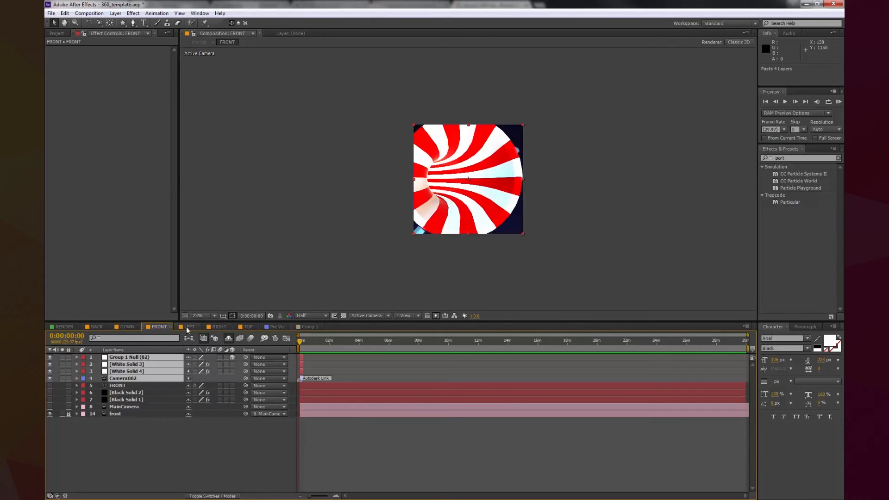
click(189, 327)
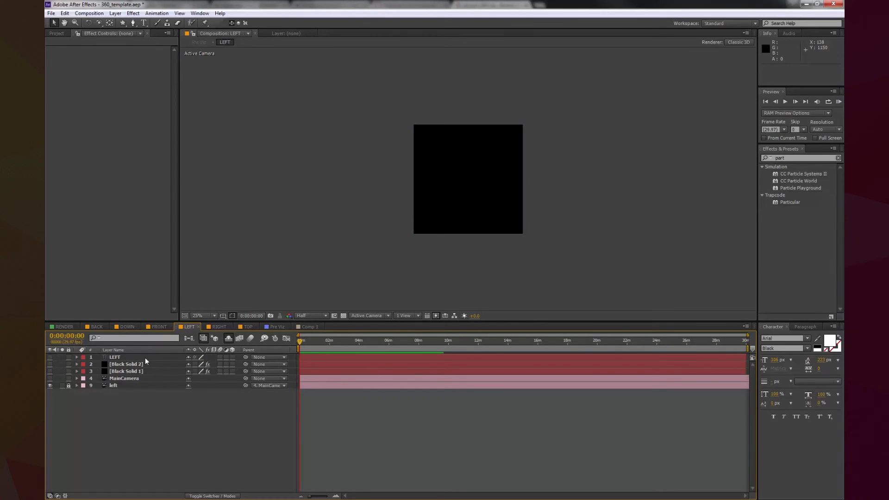
click(219, 326)
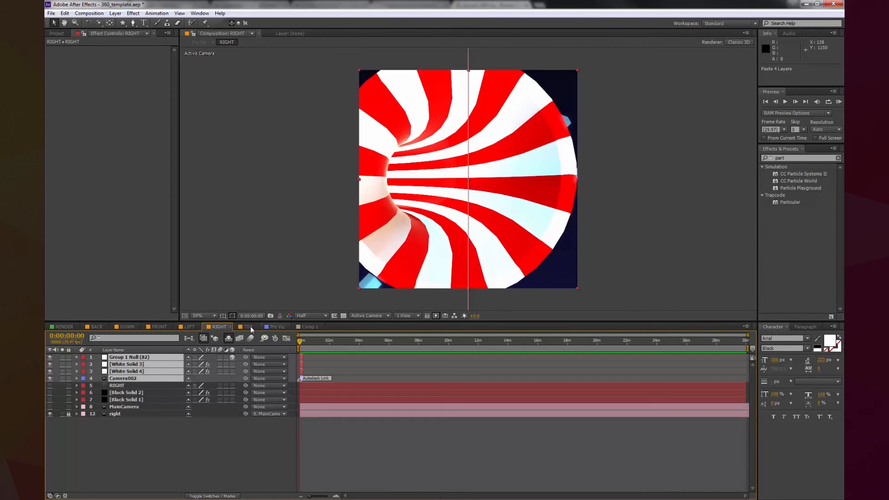
click(247, 327)
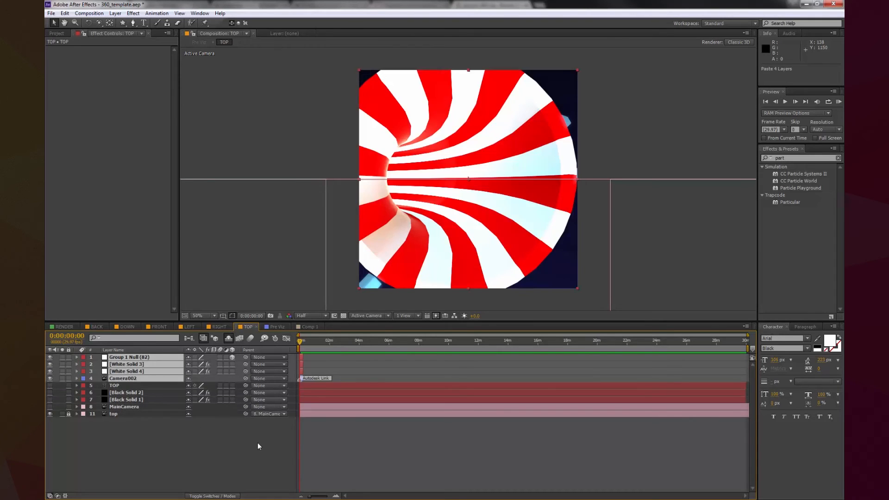
Step: Copy Camera002's keyframes and paste them onto the RIGHT comp's MainCamera
click(122, 378)
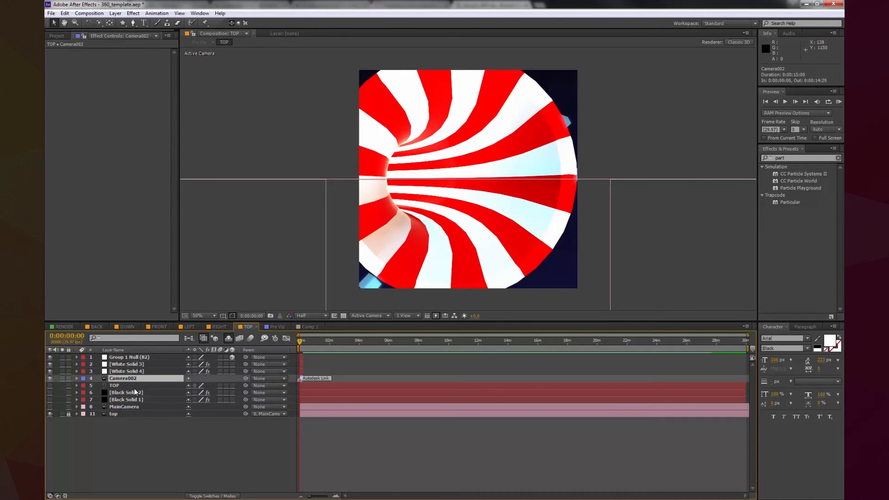
click(78, 378)
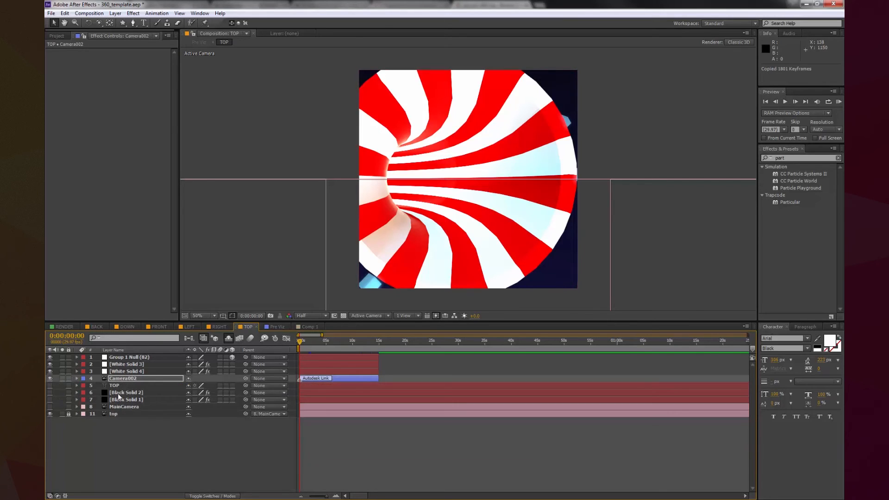
click(121, 407)
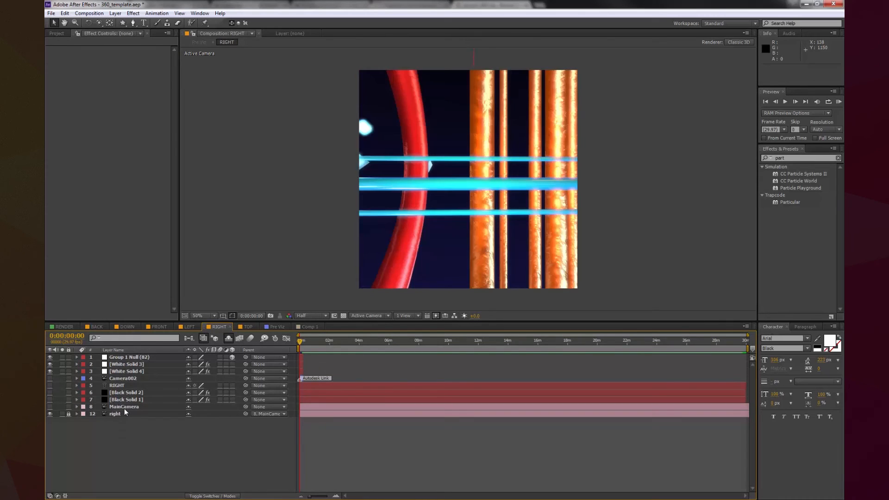
click(123, 407)
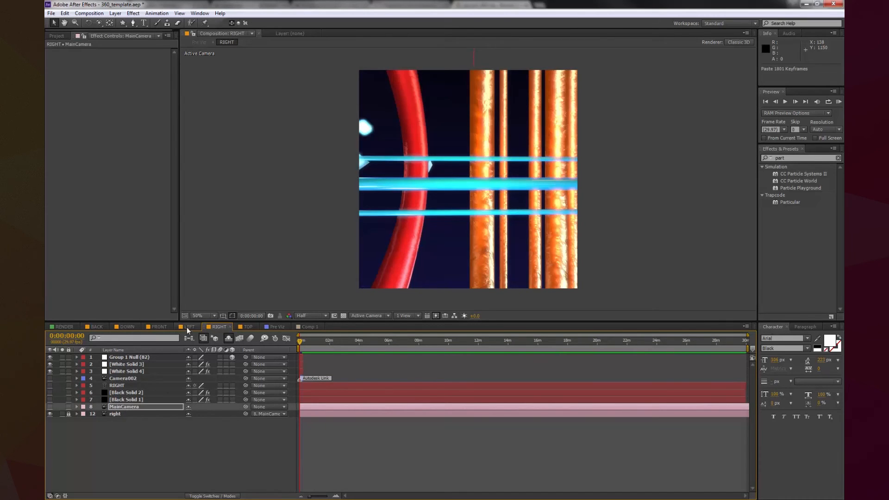
Step: Paste the camera keyframes onto MainCamera in the LEFT, FRONT, DOWN and BACK comps
click(188, 327)
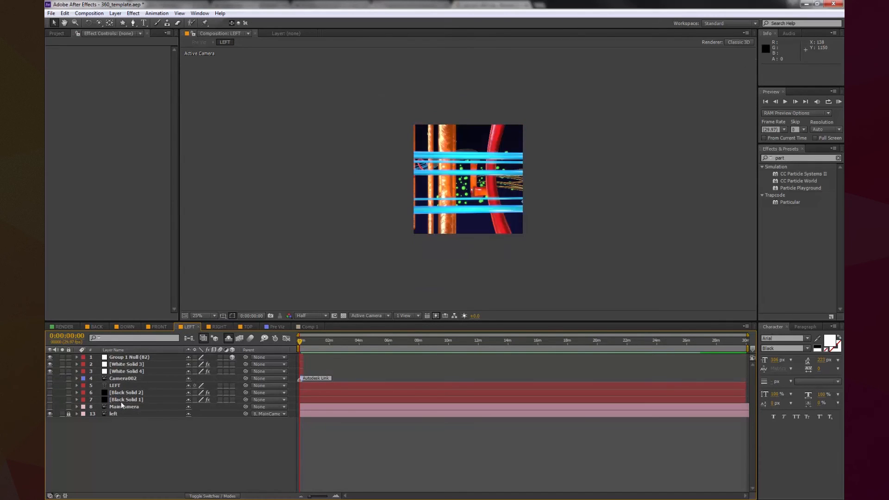
click(159, 326)
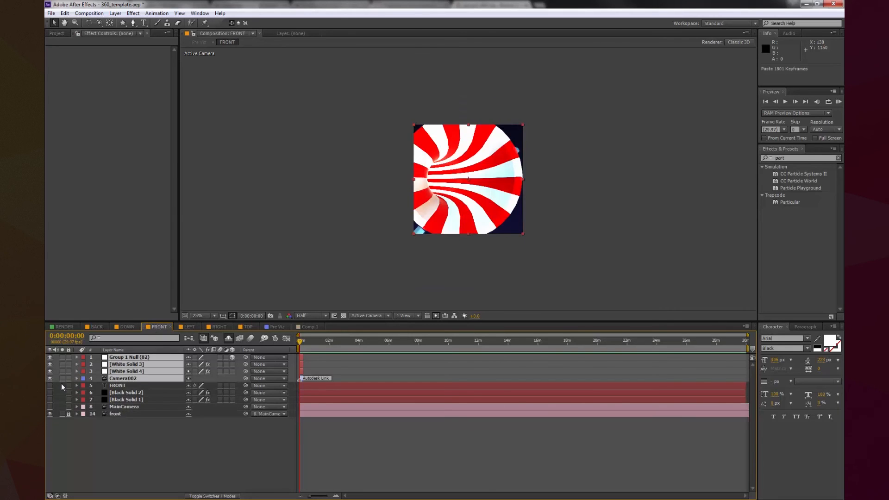
click(123, 406)
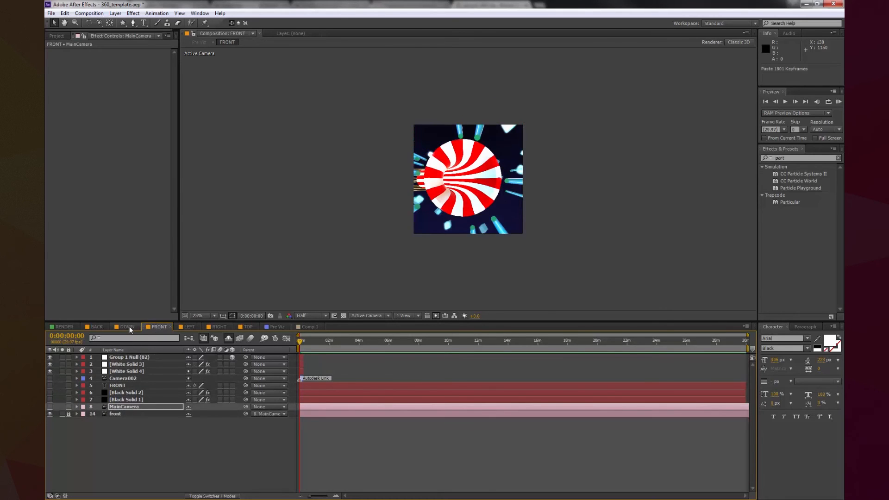
click(126, 327)
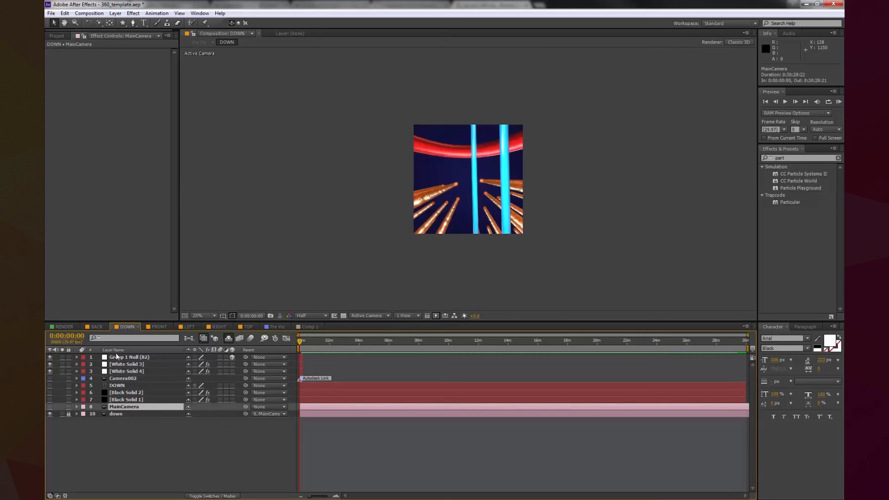
click(96, 326)
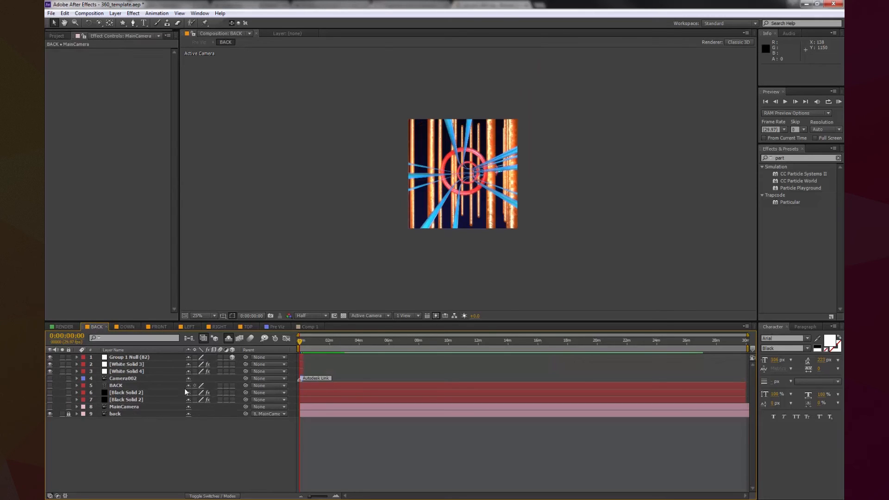
click(63, 326)
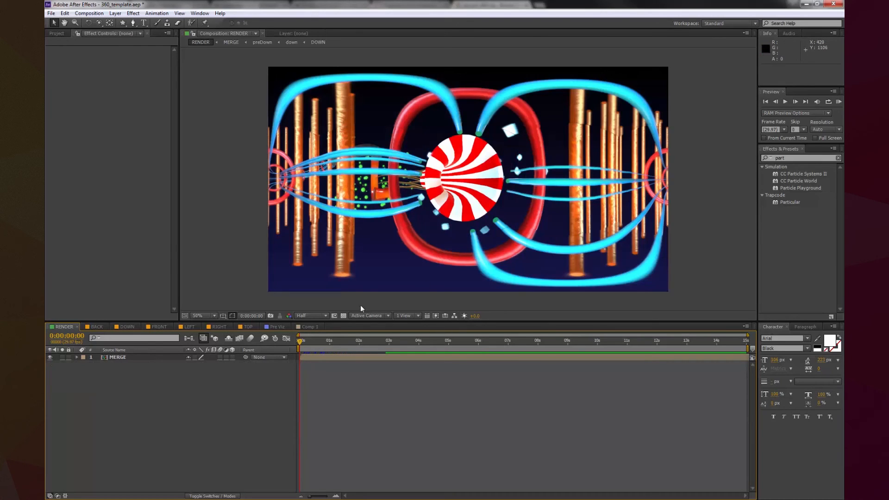
Step: Advance the RENDER time indicator a few frames to preview the panorama
click(311, 340)
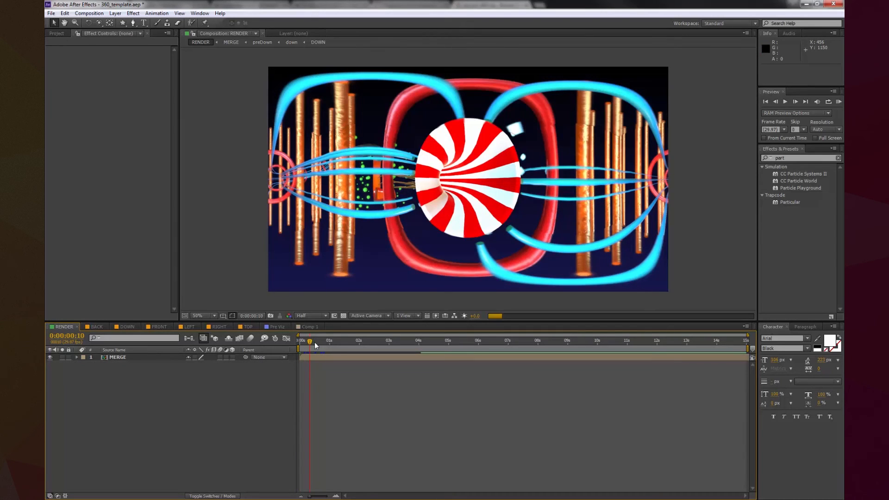
mouse_move(303, 345)
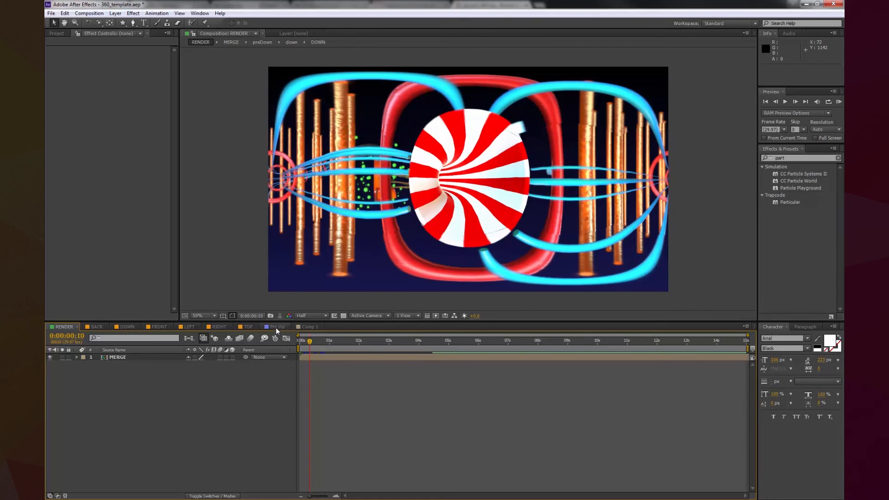
Step: Orbit the Pre Viz camera around the candy tunnel interior and scrub to another moment
click(277, 327)
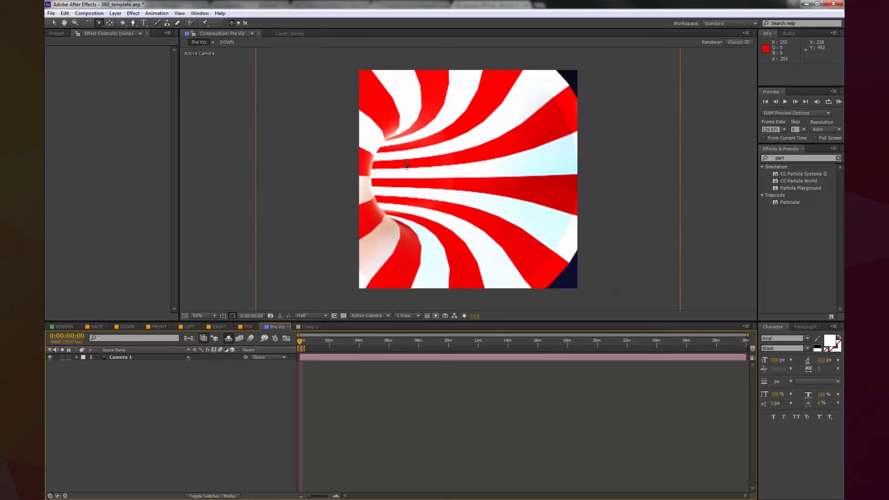
drag(405, 164, 522, 149)
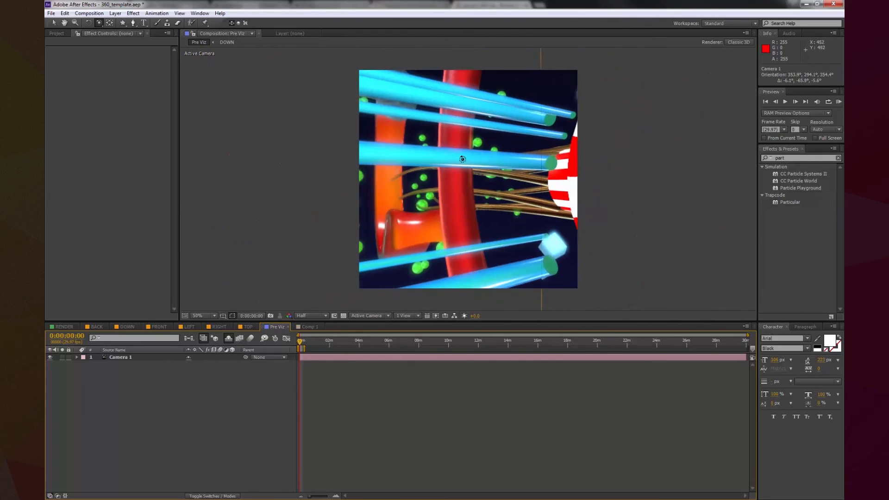
drag(462, 159, 481, 227)
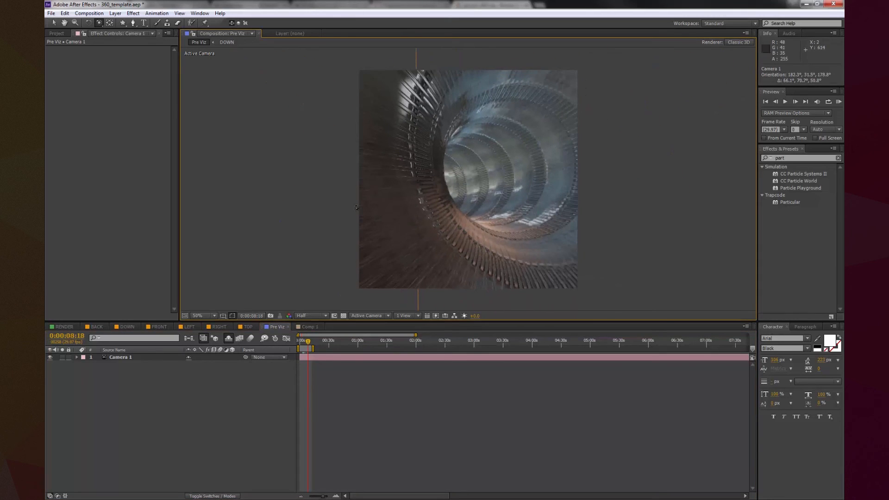
click(62, 326)
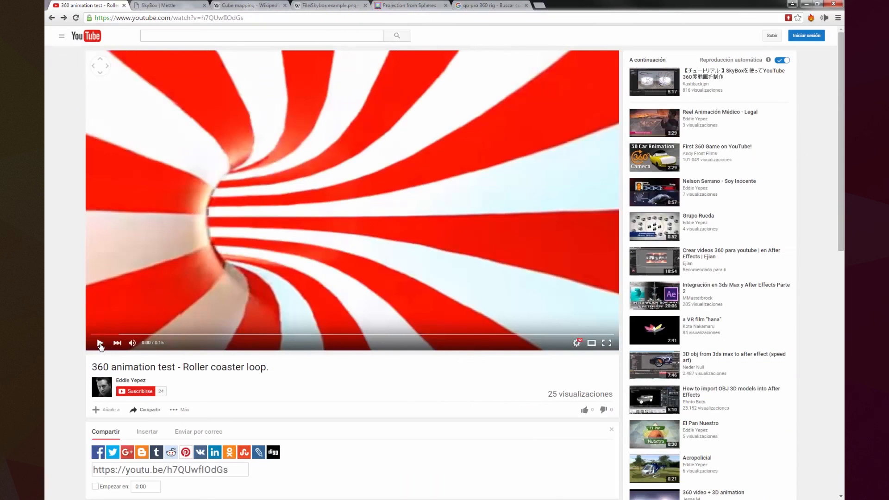
Step: Play the '360 animation test - Roller coaster loop' video on YouTube
click(99, 343)
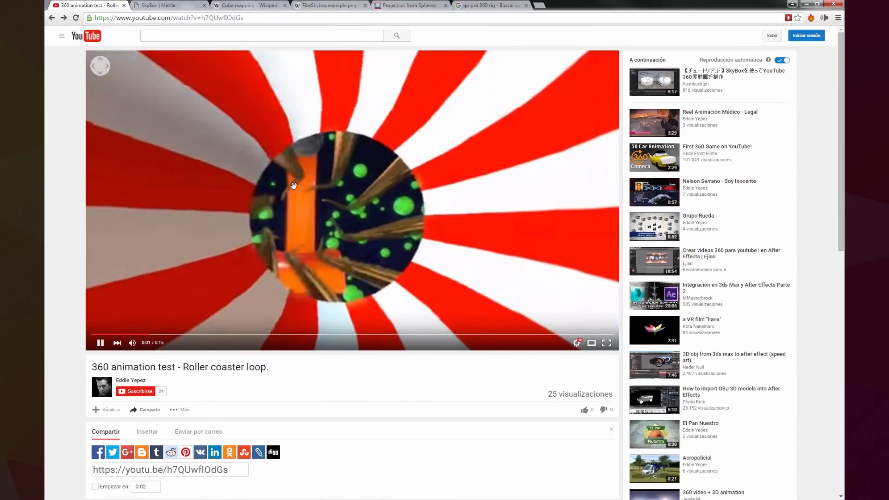